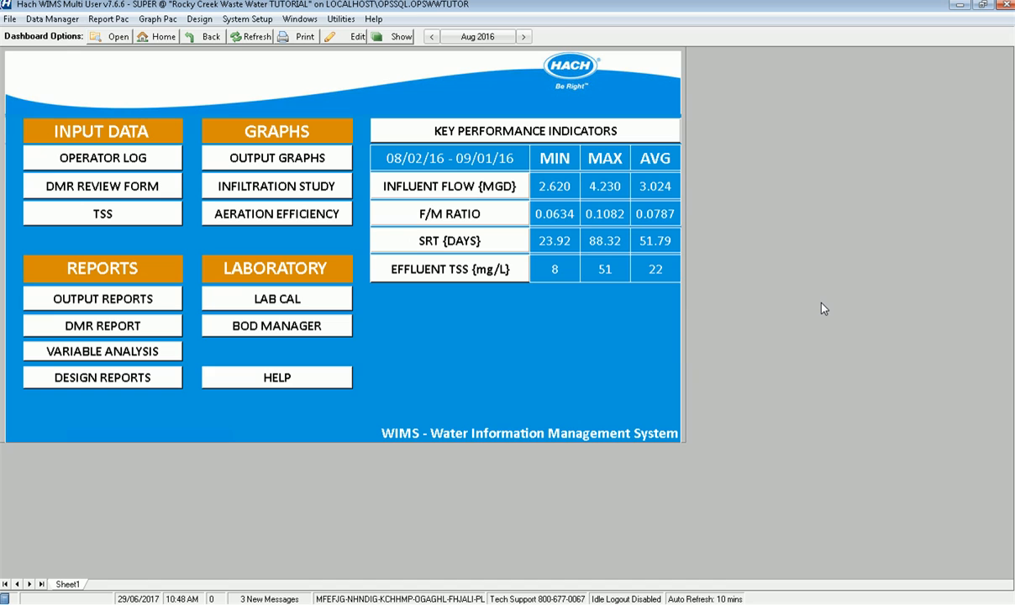
mouse_move(250, 23)
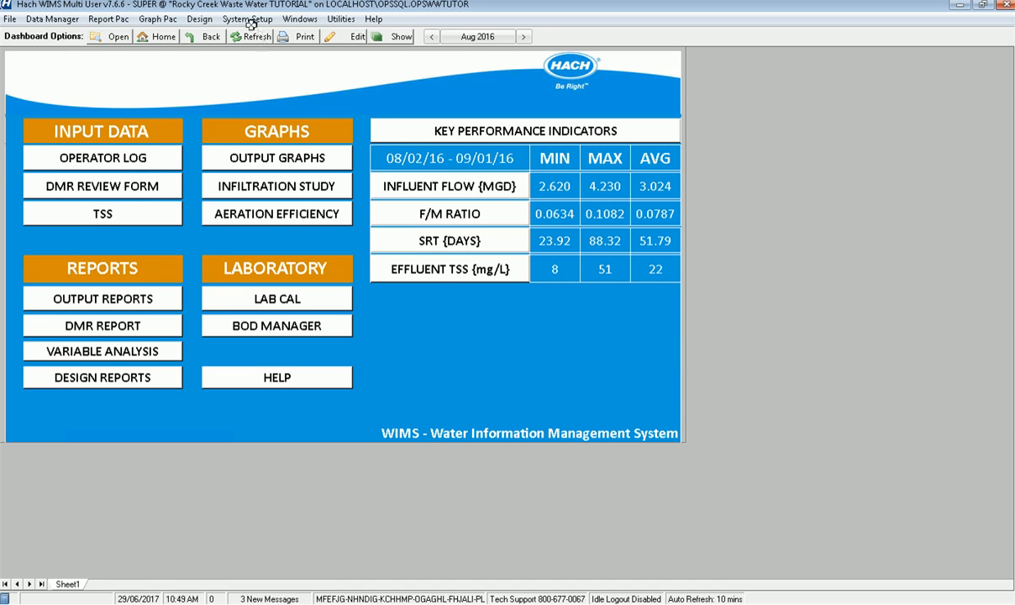
click(247, 18)
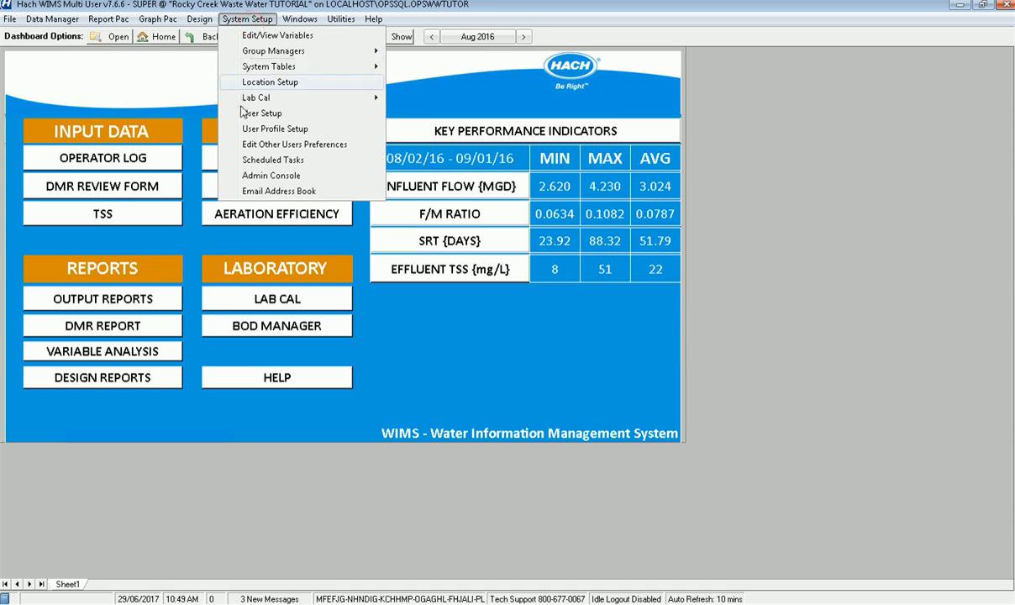
click(262, 112)
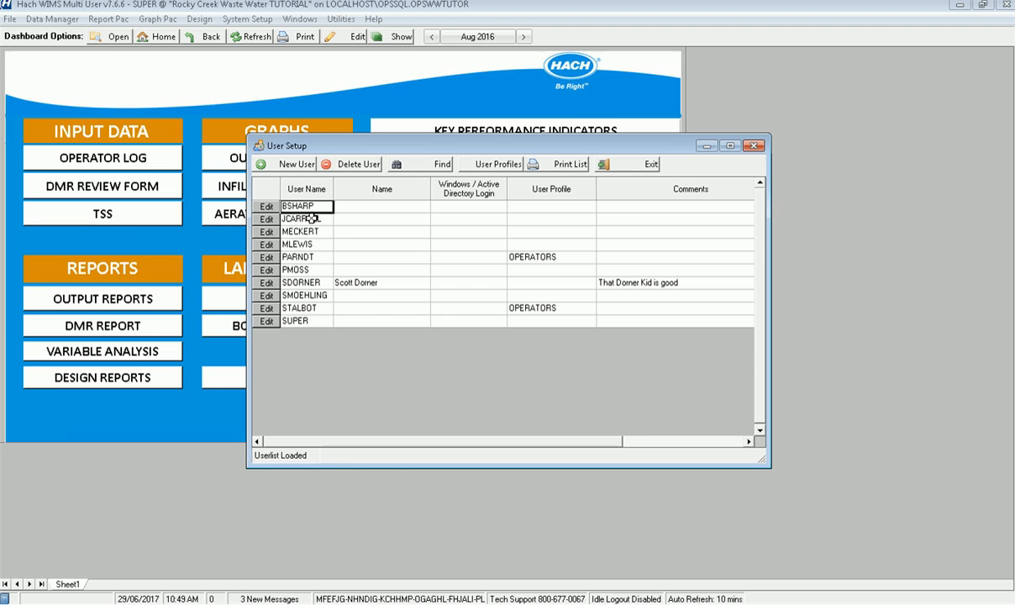
click(301, 219)
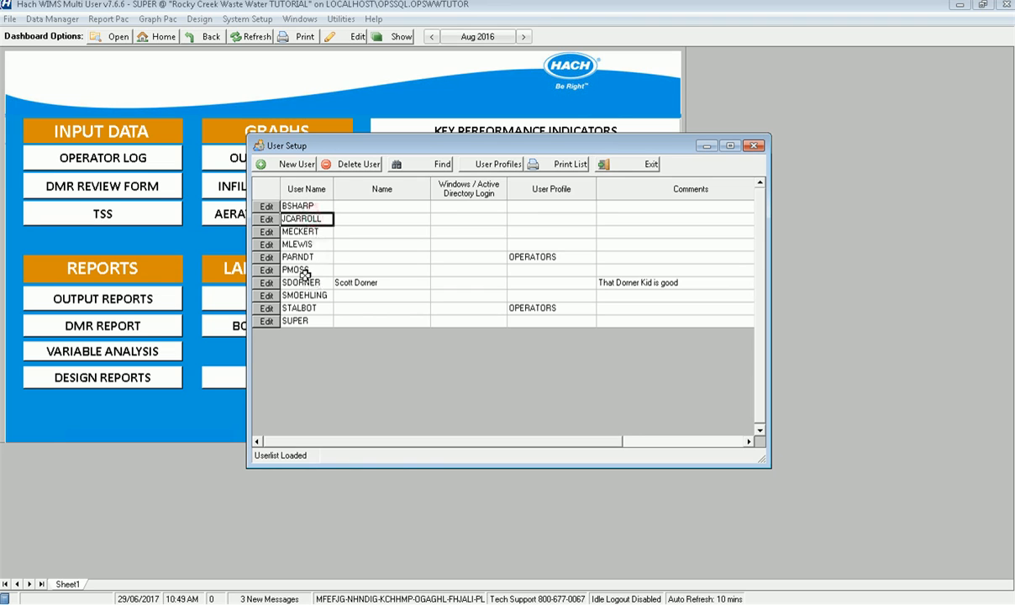
click(302, 269)
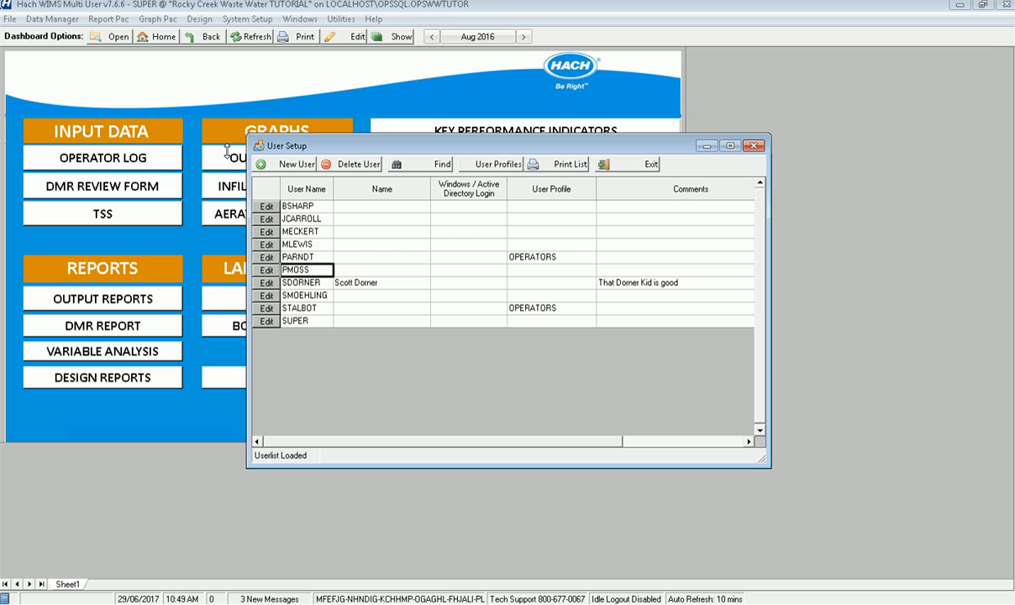
click(266, 205)
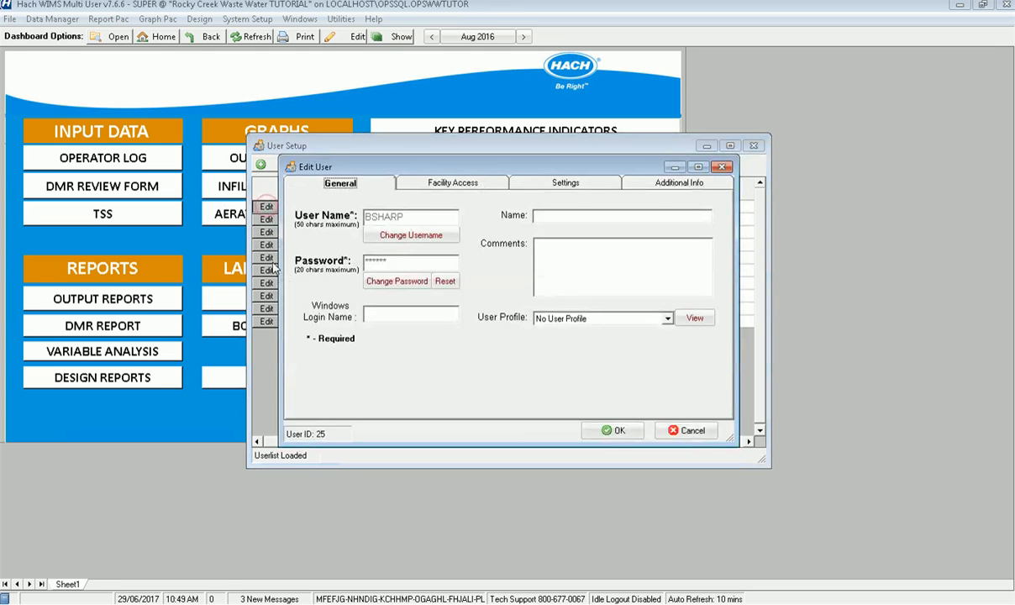
click(452, 182)
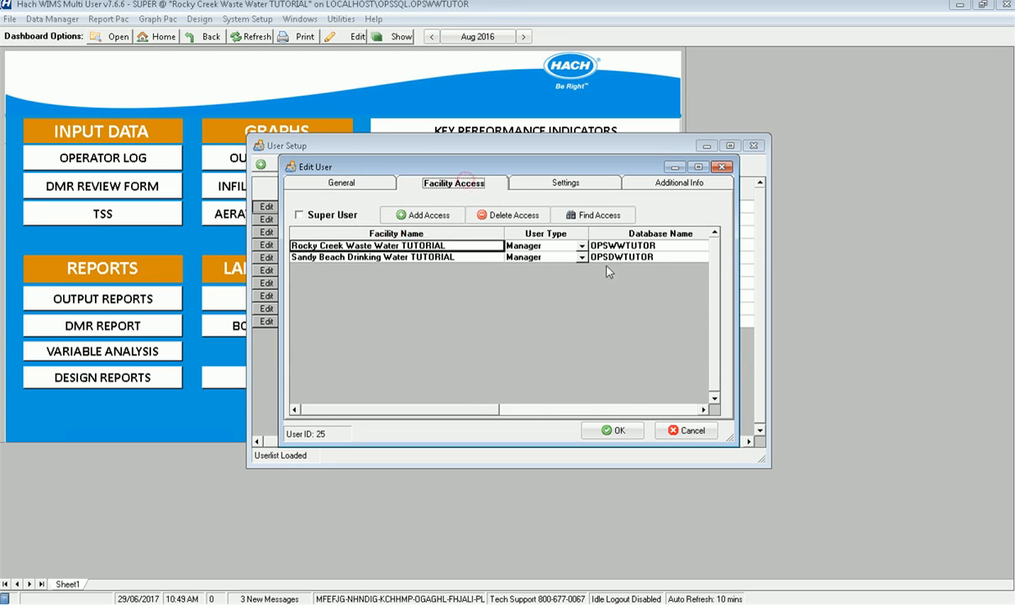
click(564, 182)
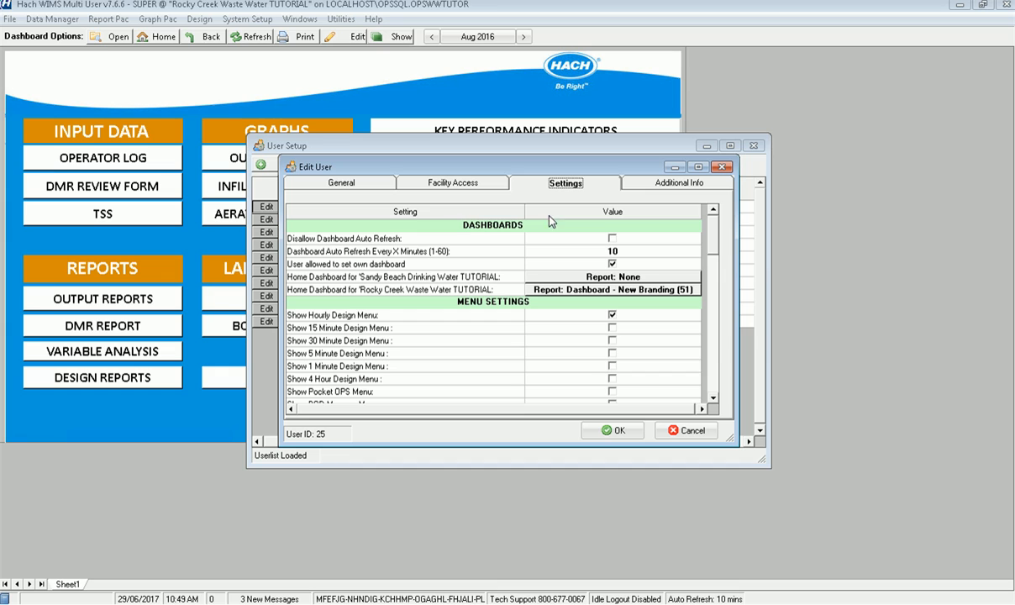
click(454, 181)
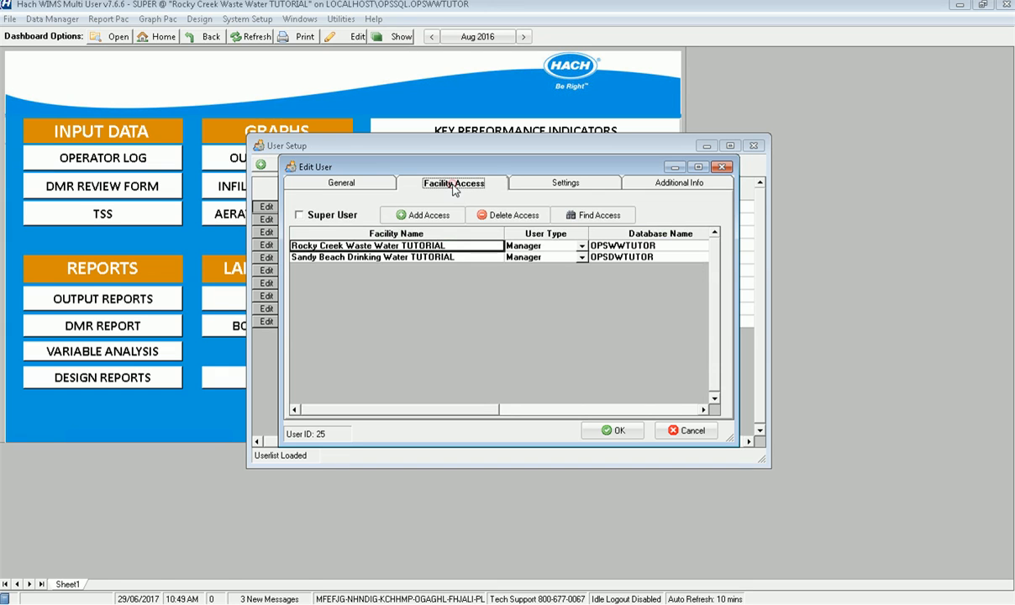
mouse_move(340, 173)
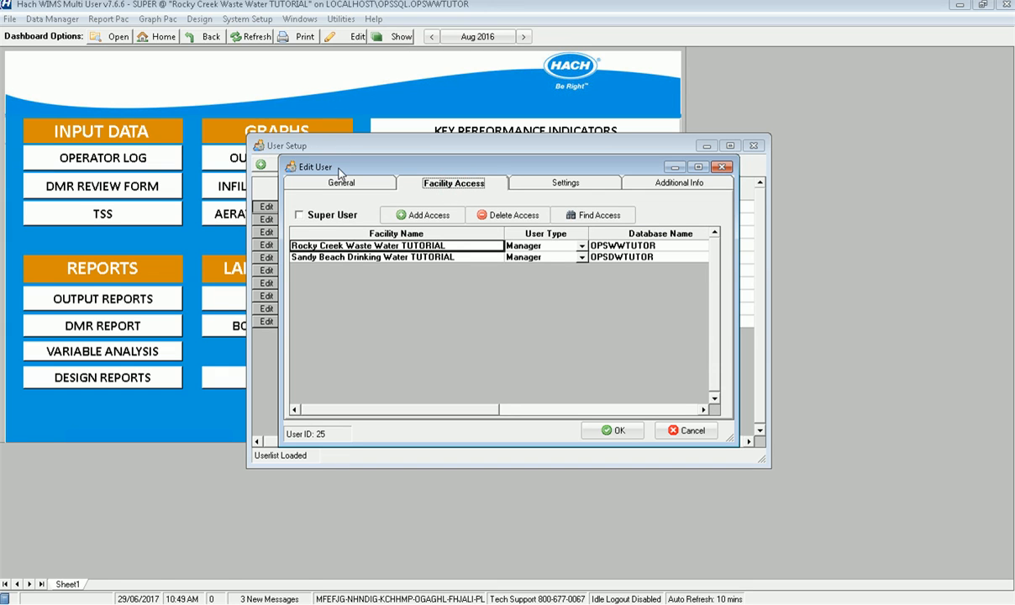
mouse_move(687, 444)
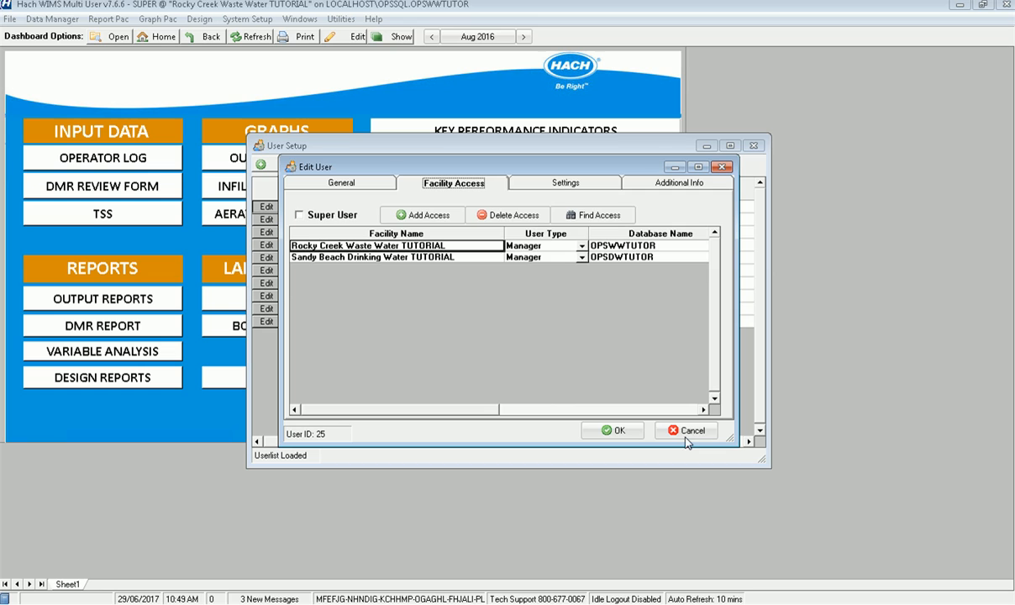
click(686, 430)
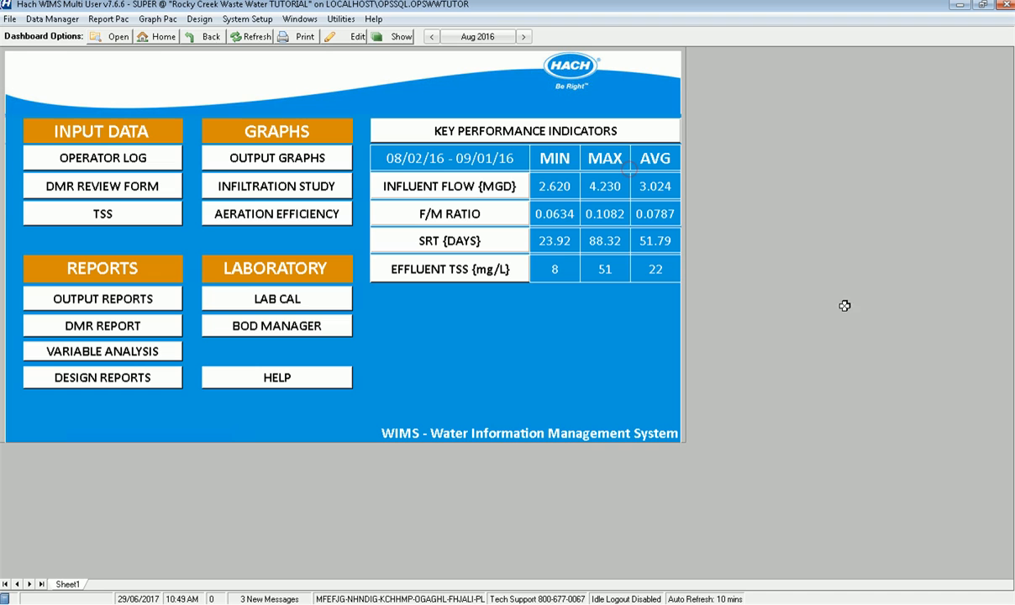
Step: In User Profile Setup, copy the OPERATORS profile into a new profile named Lab Techs
click(247, 19)
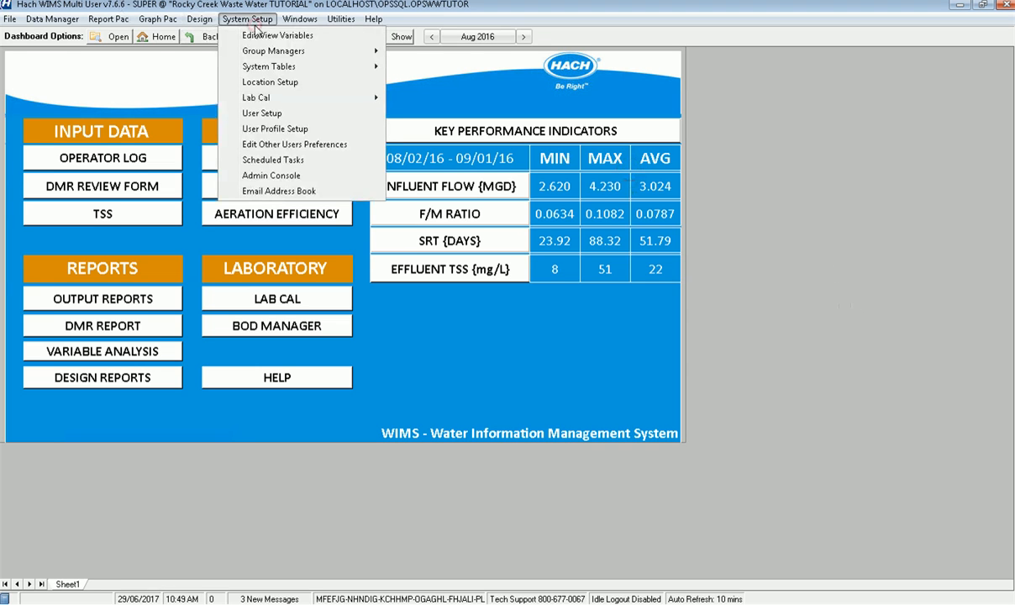
click(275, 128)
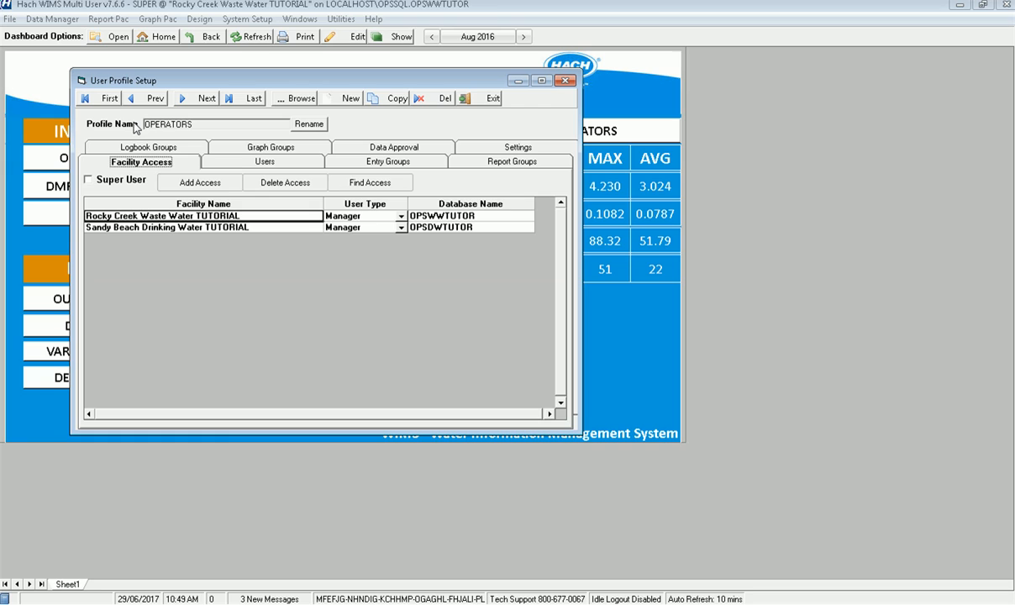
mouse_move(159, 138)
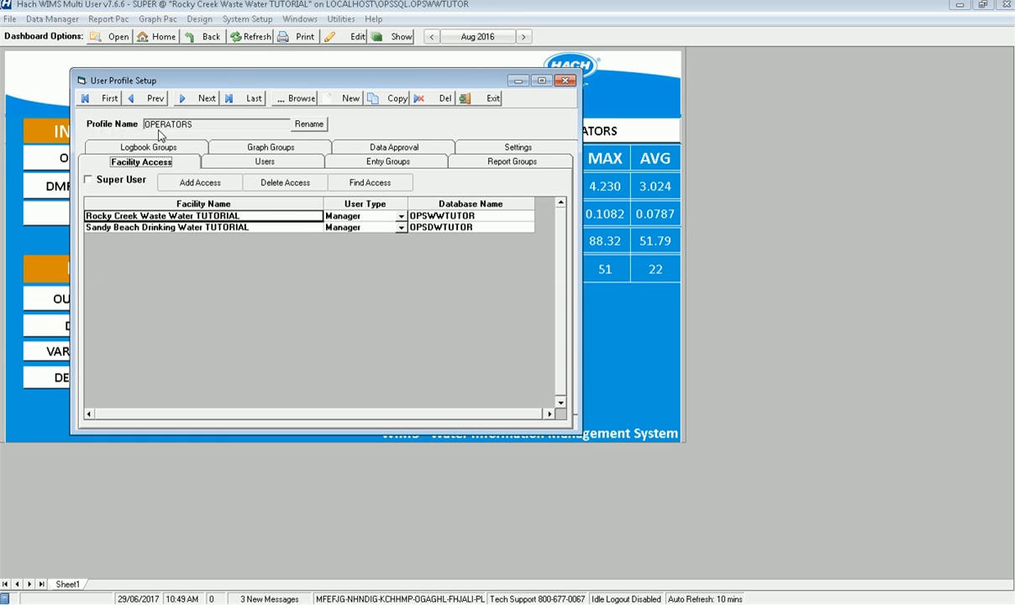
mouse_move(258, 133)
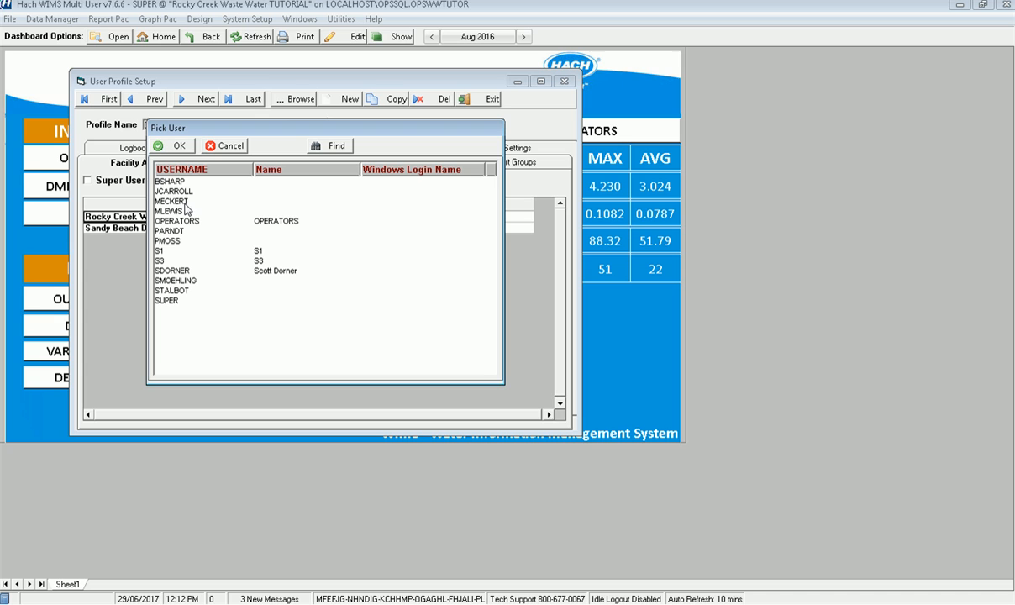
click(171, 181)
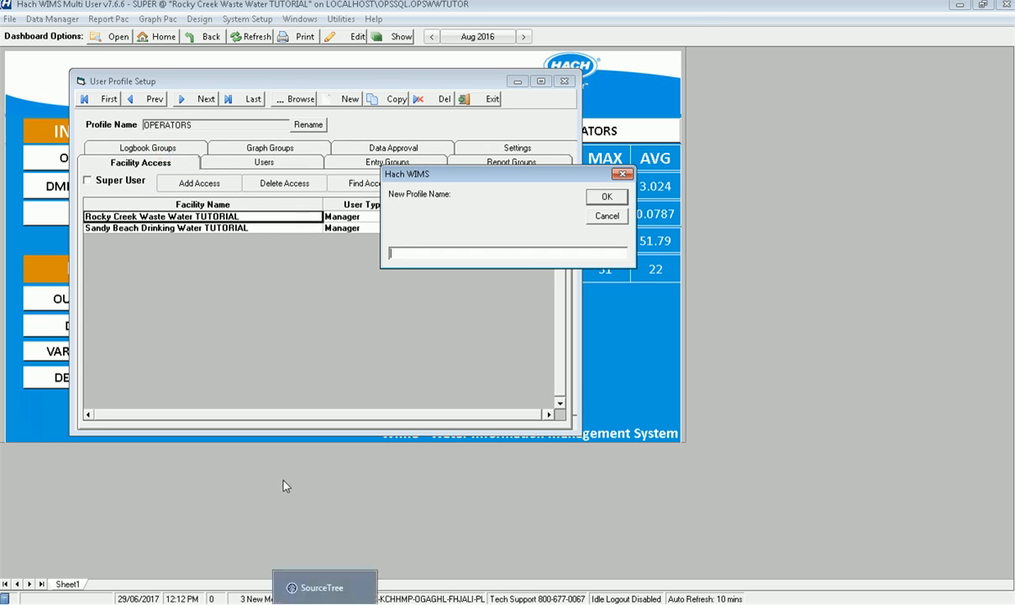
text(Lab Techs)
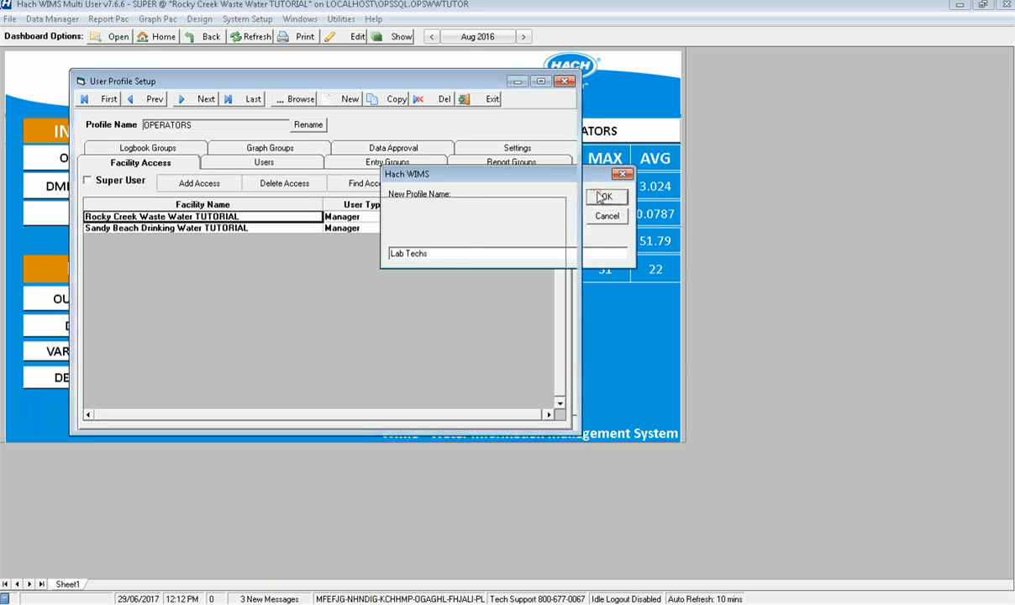
click(604, 197)
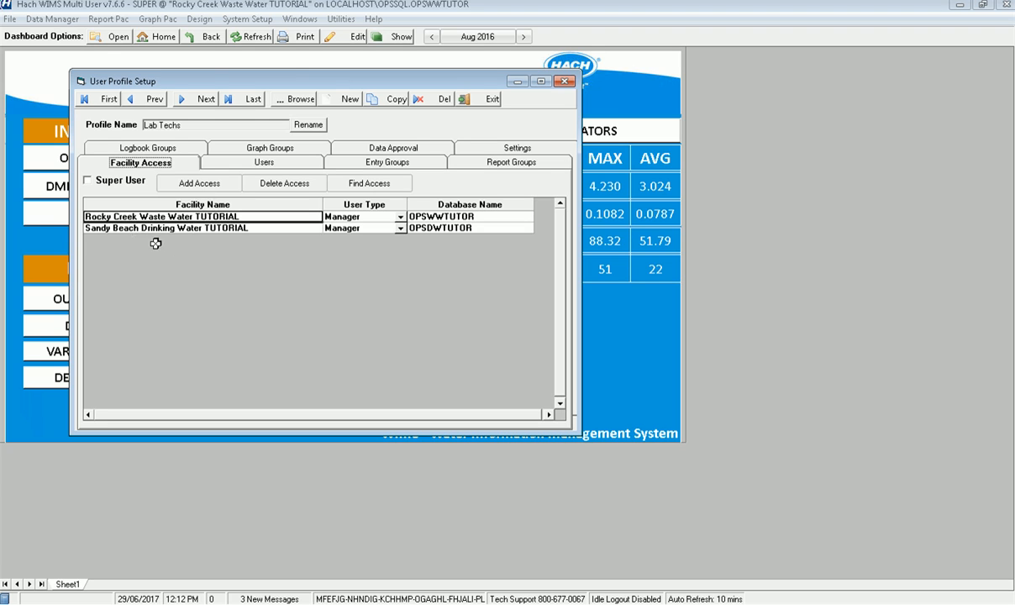
mouse_move(157, 247)
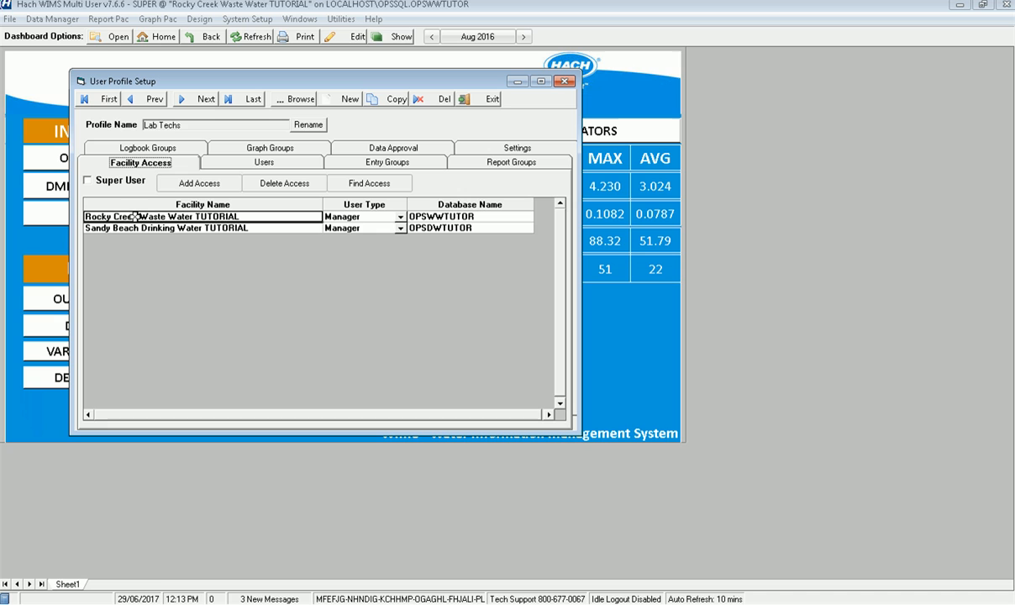
mouse_move(351, 177)
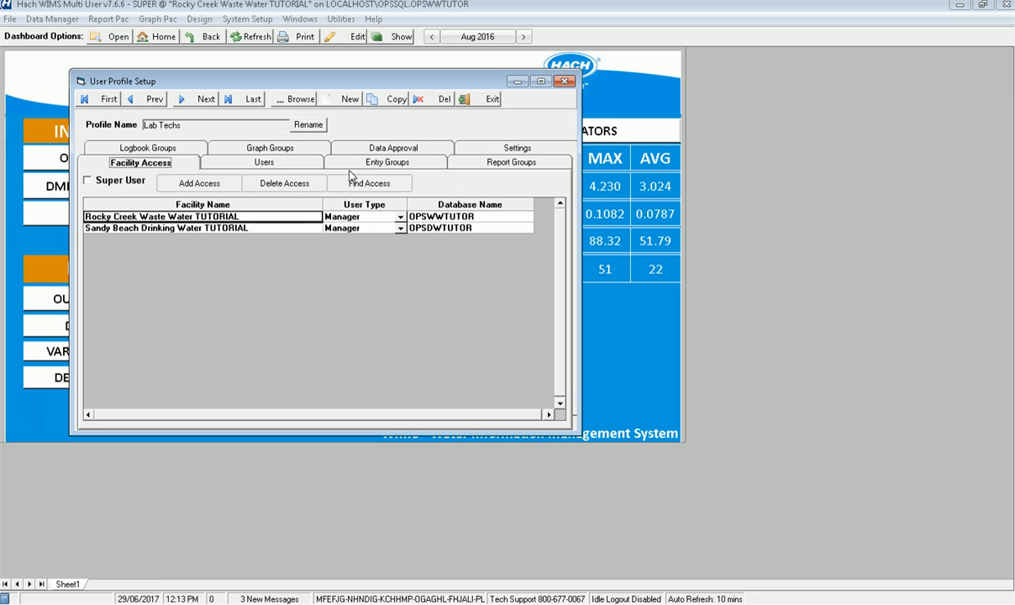
Step: On Entry Groups, drop a Rocky Creek group's Design right and grant Use and Design on Sandy Beach Custom Data Entry
click(386, 161)
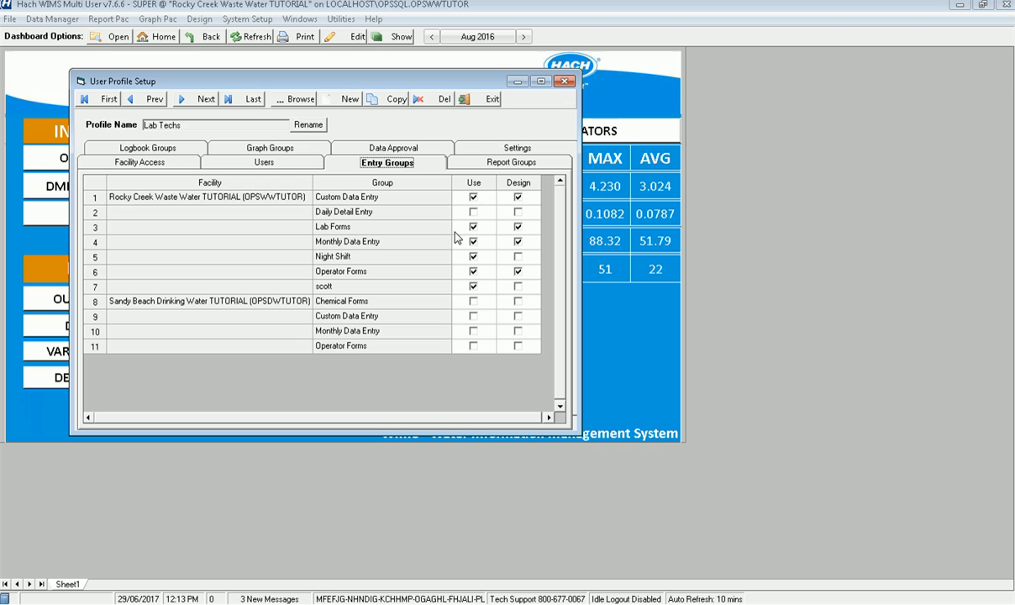
mouse_move(373, 242)
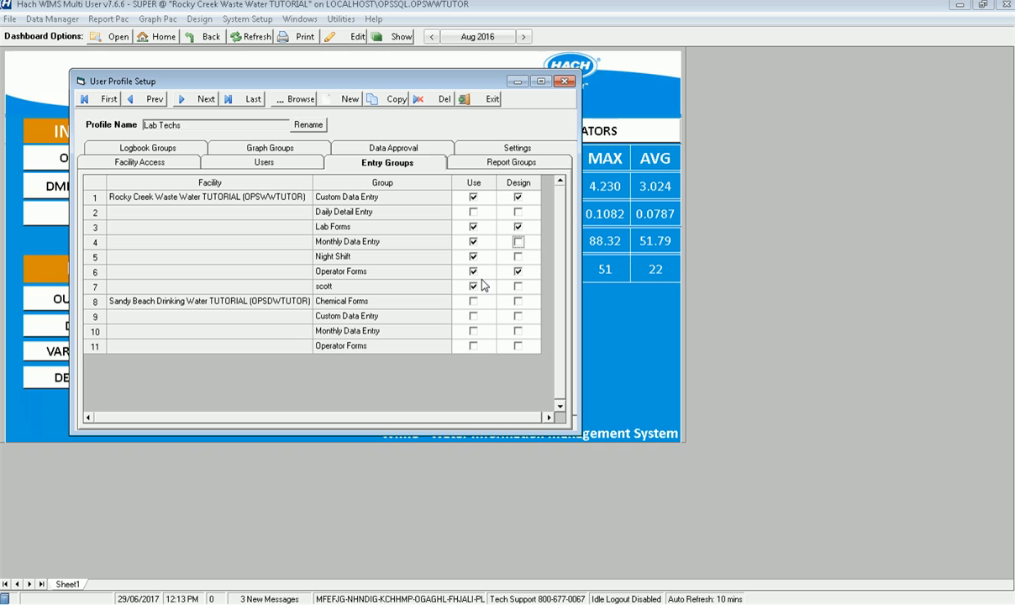
click(517, 272)
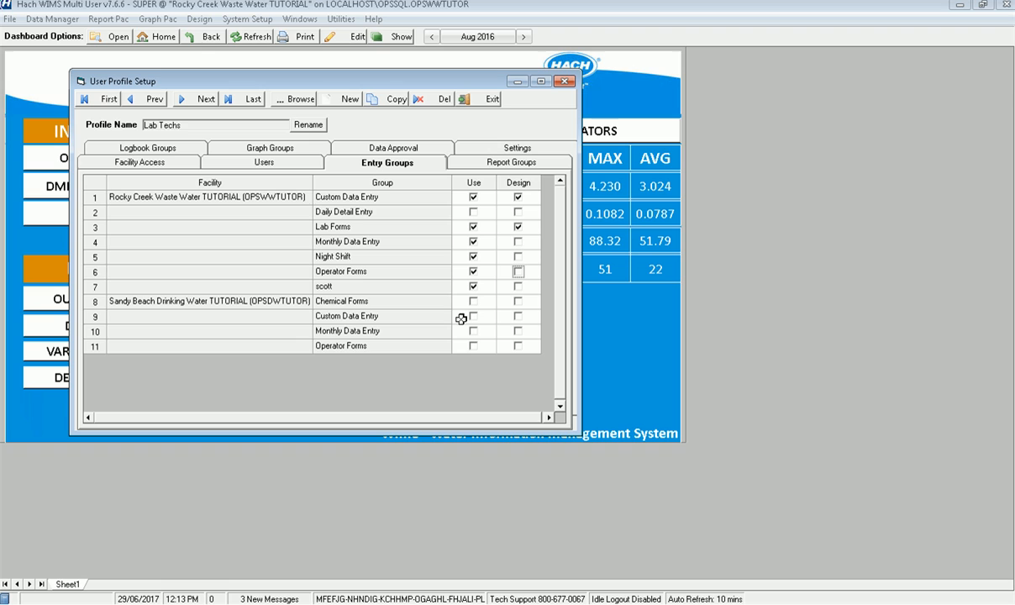
click(474, 316)
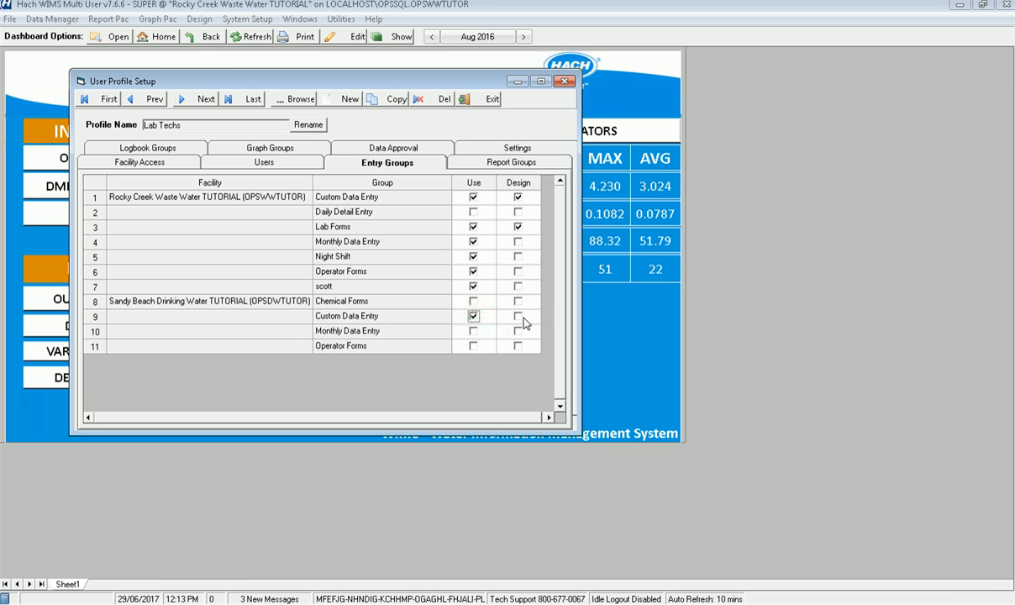
click(518, 316)
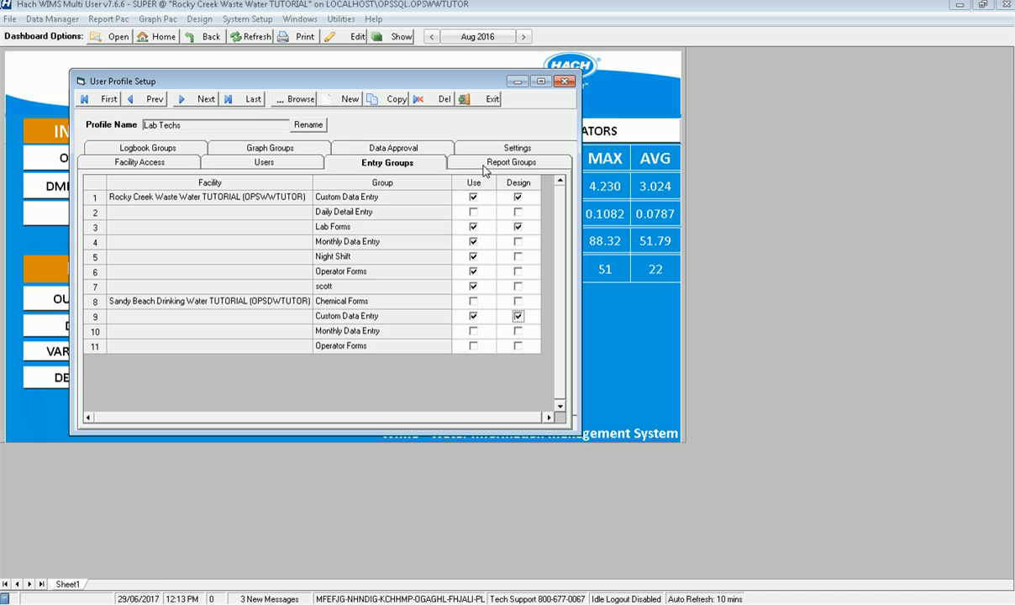
Step: On Report Groups, grant Use on Sandy Beach Dashboards and Use plus Design on Reg Report Examples
click(511, 162)
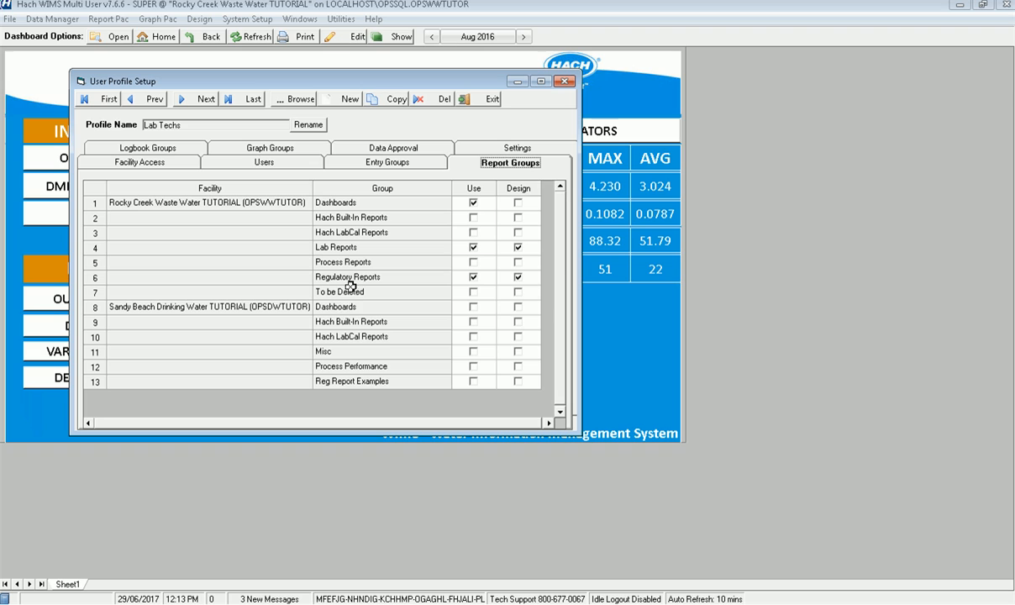
mouse_move(438, 326)
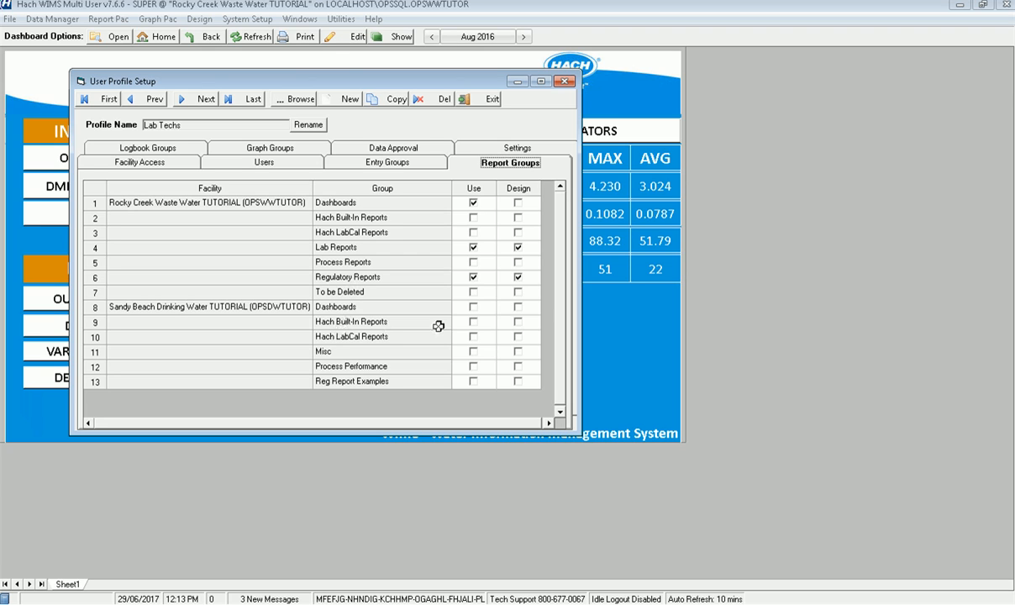
click(474, 305)
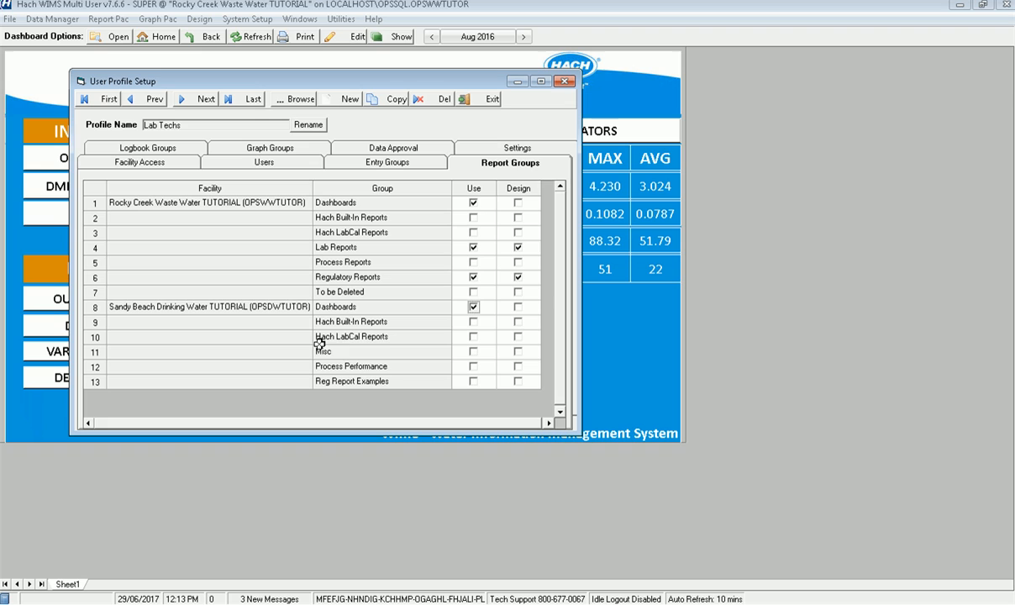
click(473, 381)
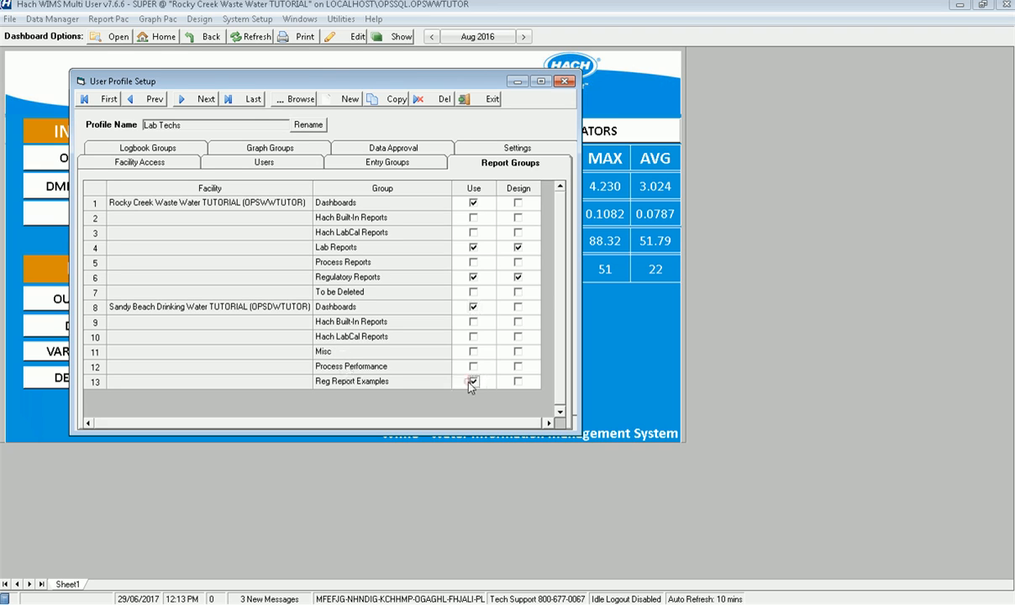
click(517, 381)
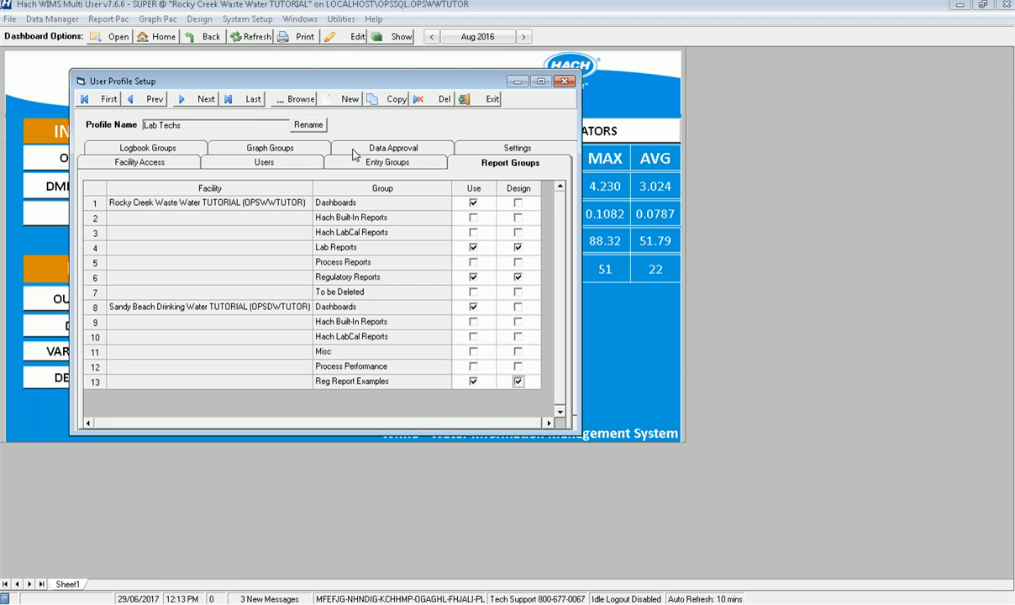
click(391, 147)
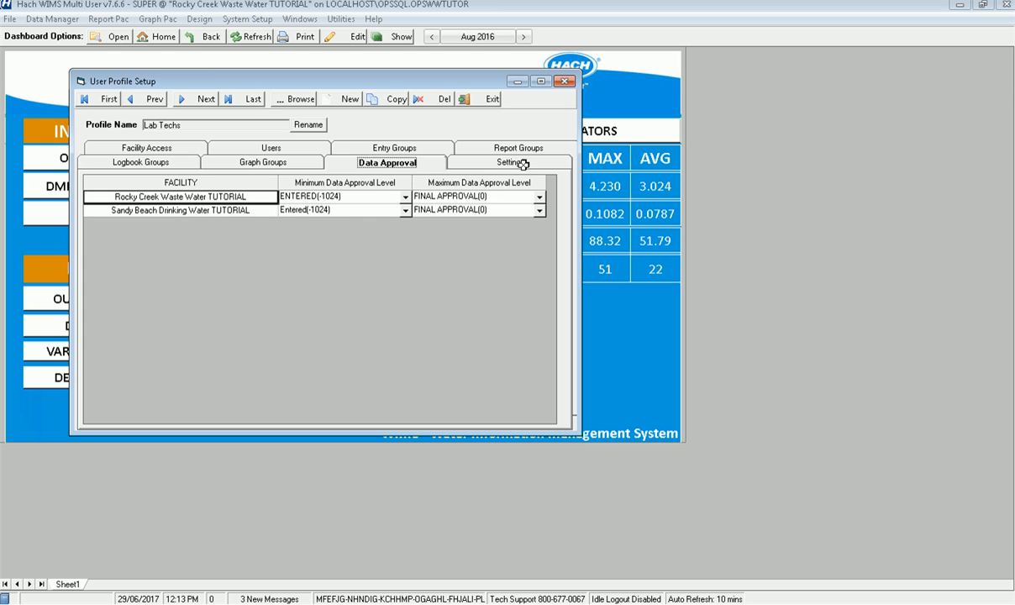
Step: On Logbook Groups, give Lab Techs read and add rights on the Lab logbook and read on Solids
click(141, 161)
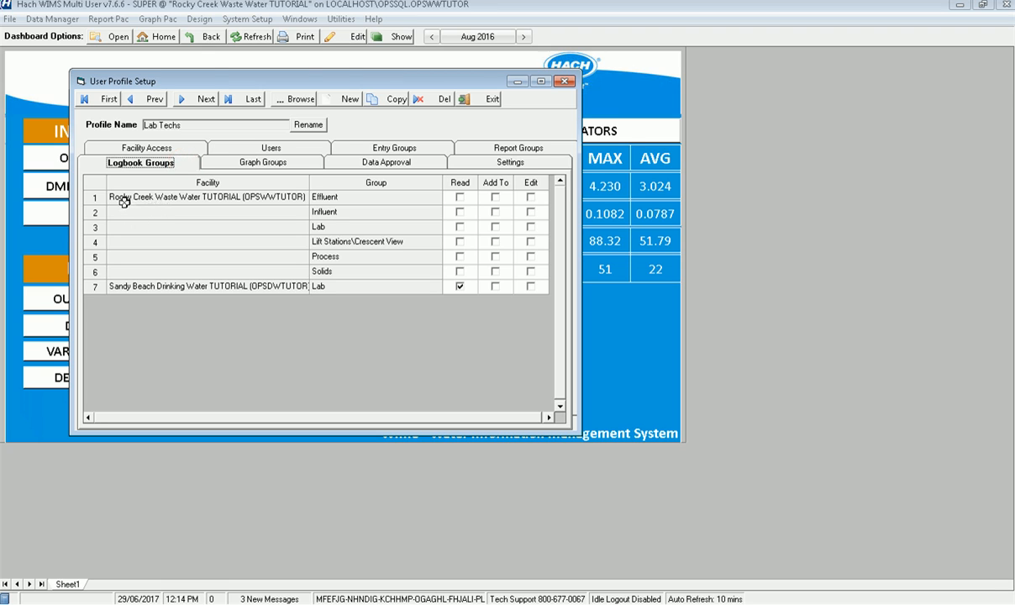
mouse_move(427, 231)
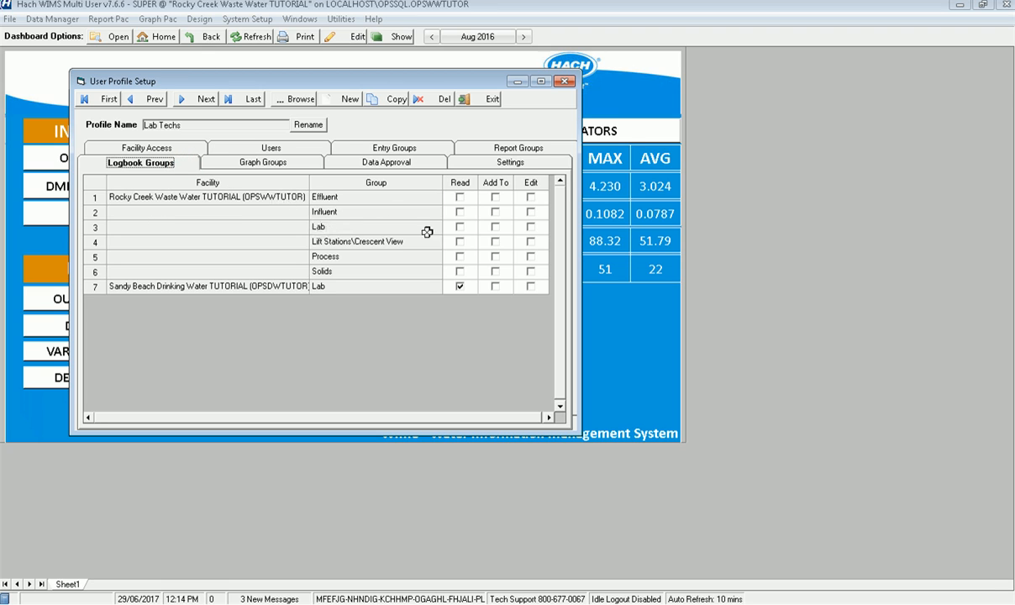
click(460, 226)
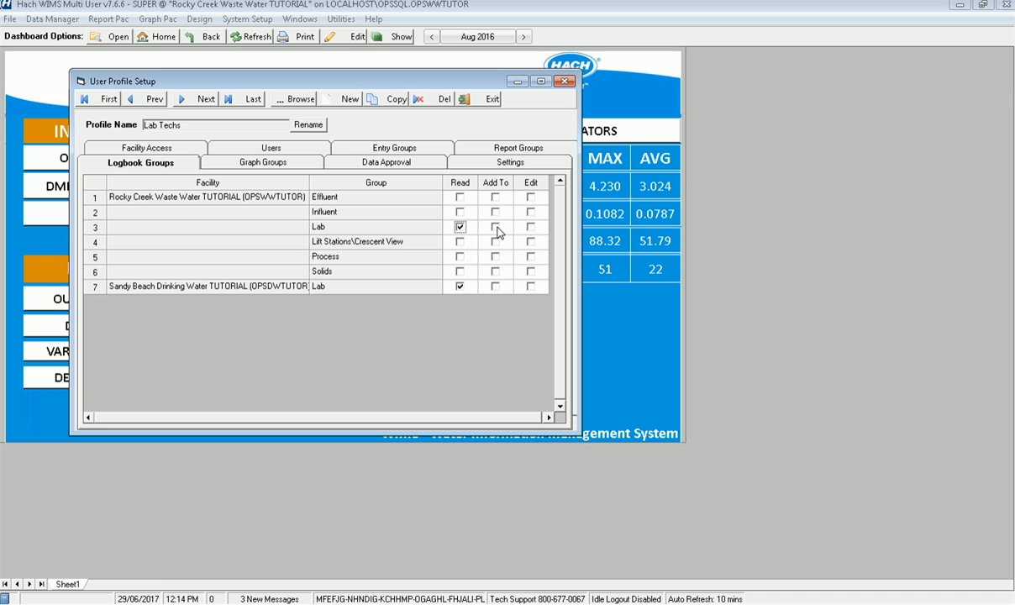
click(530, 227)
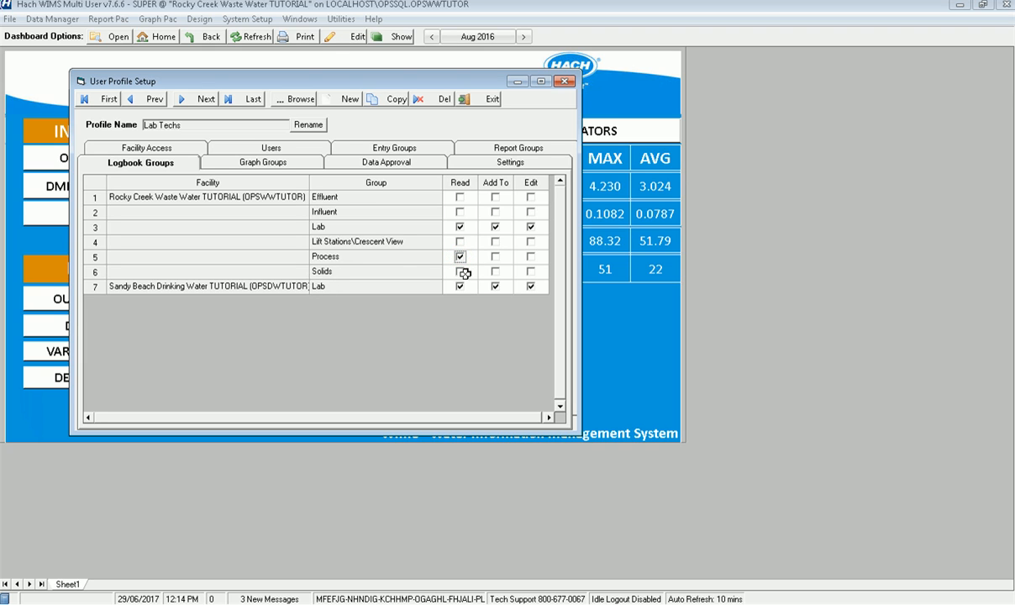
click(460, 271)
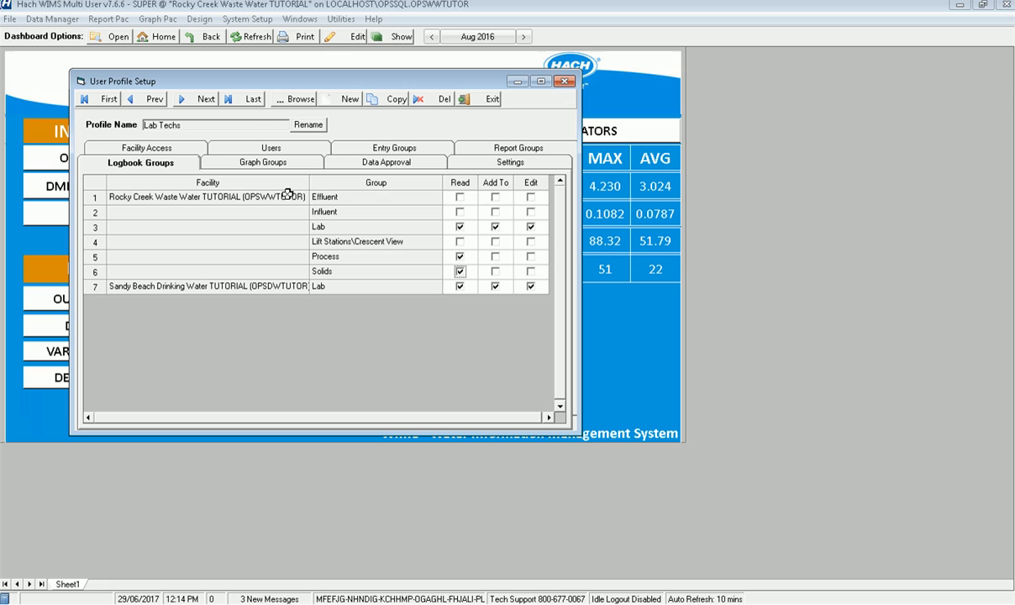
Step: Review the Graph Groups permissions for Lab Techs and move on to the profile's Settings list
click(262, 161)
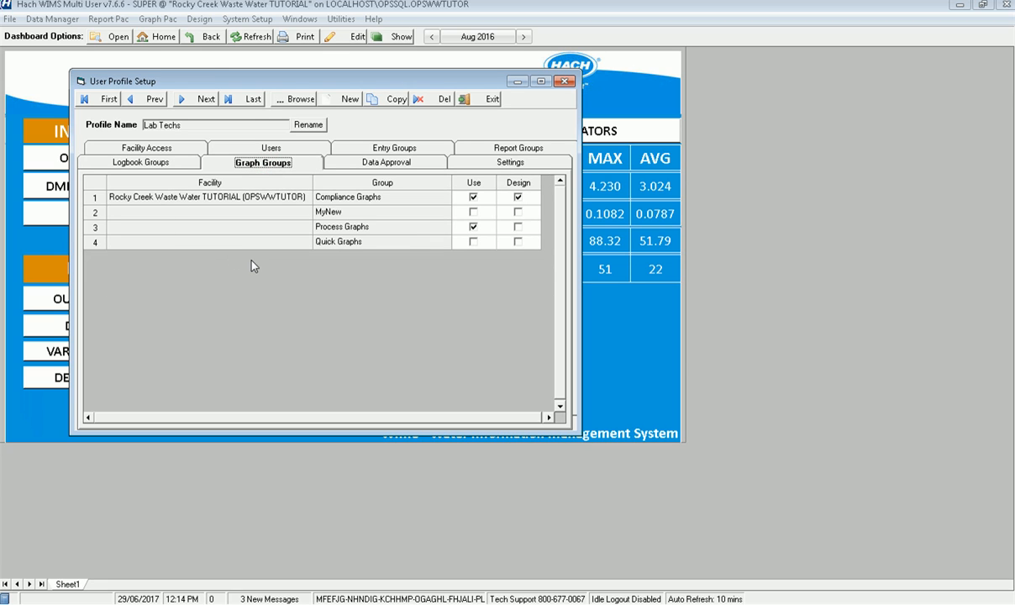
mouse_move(121, 270)
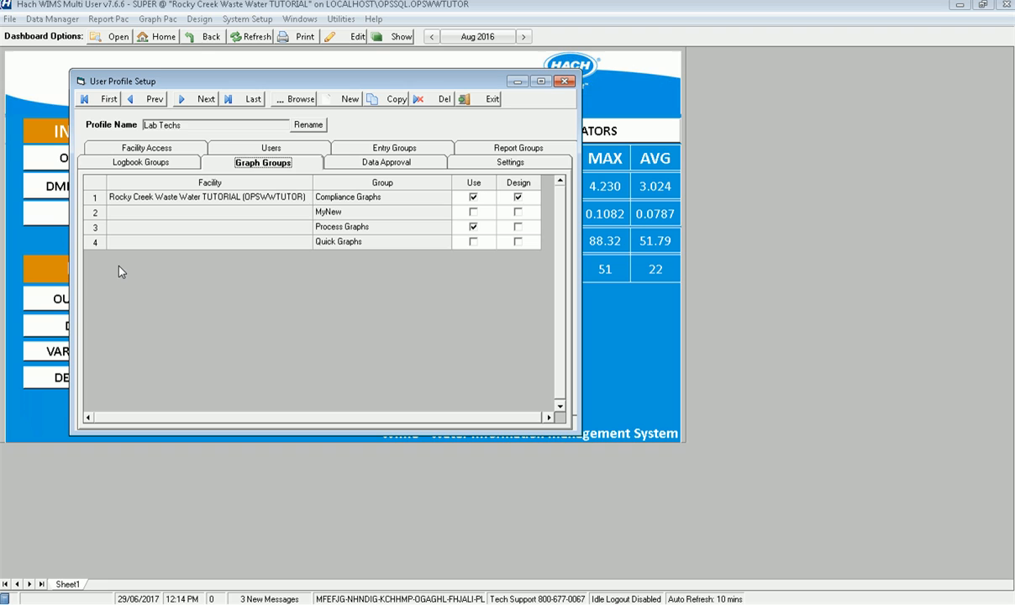
mouse_move(279, 259)
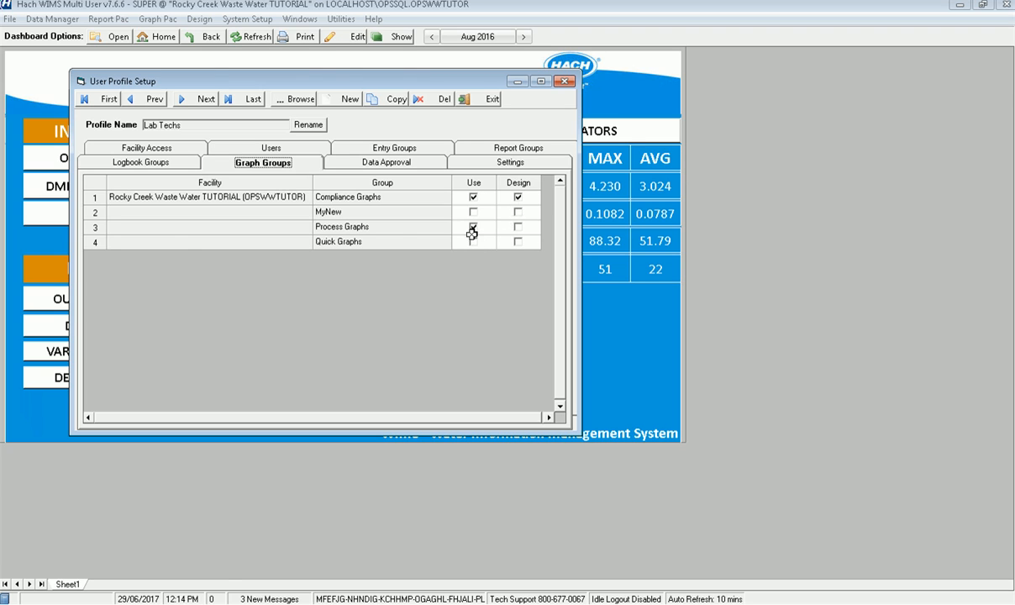
click(472, 225)
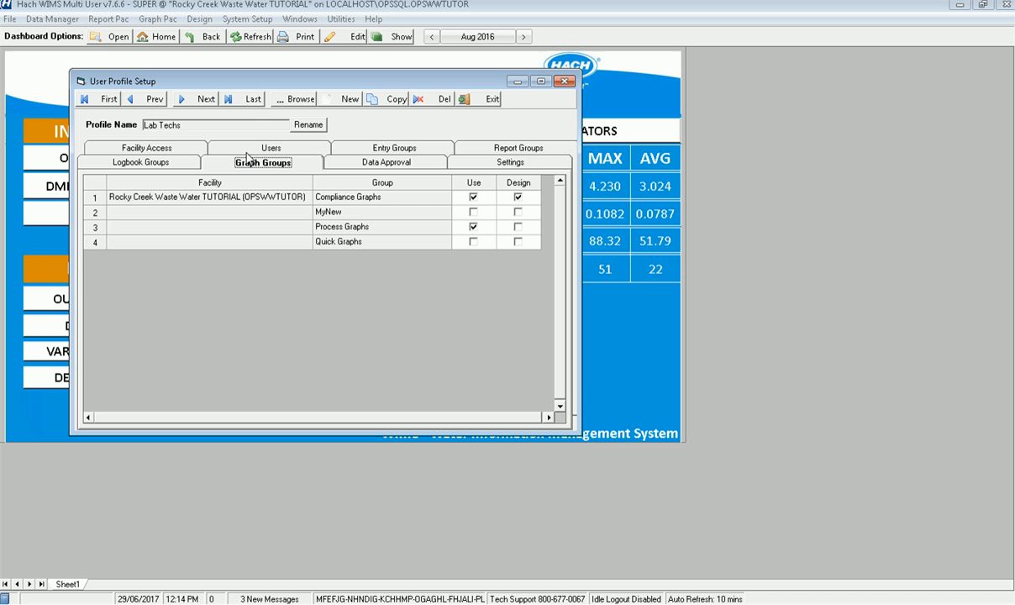
click(511, 161)
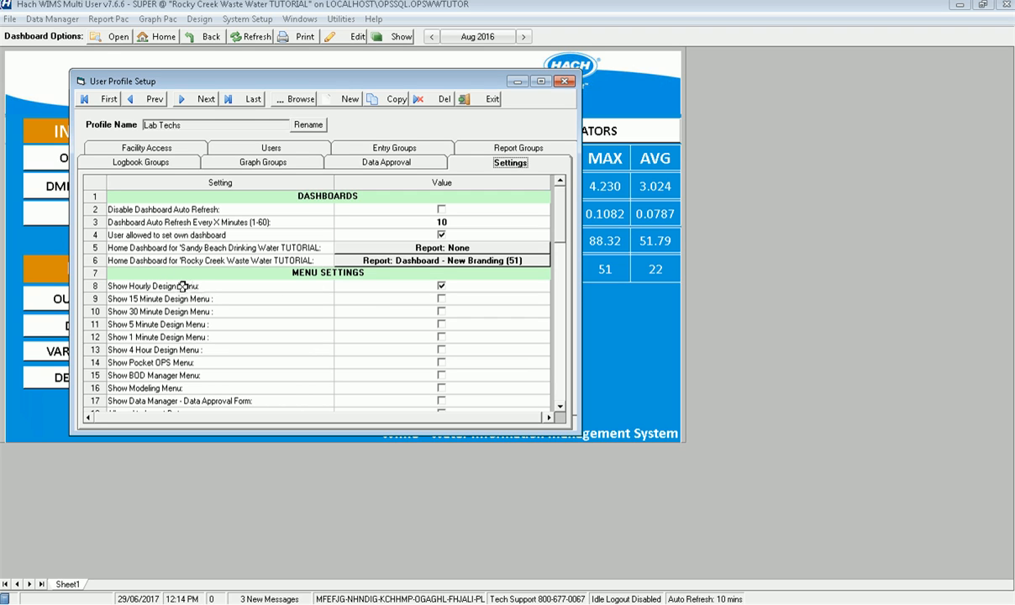
Step: Adjust Lab Techs menu settings: hide Hourly Design, toggle BOD Manager, and allow data import
click(440, 286)
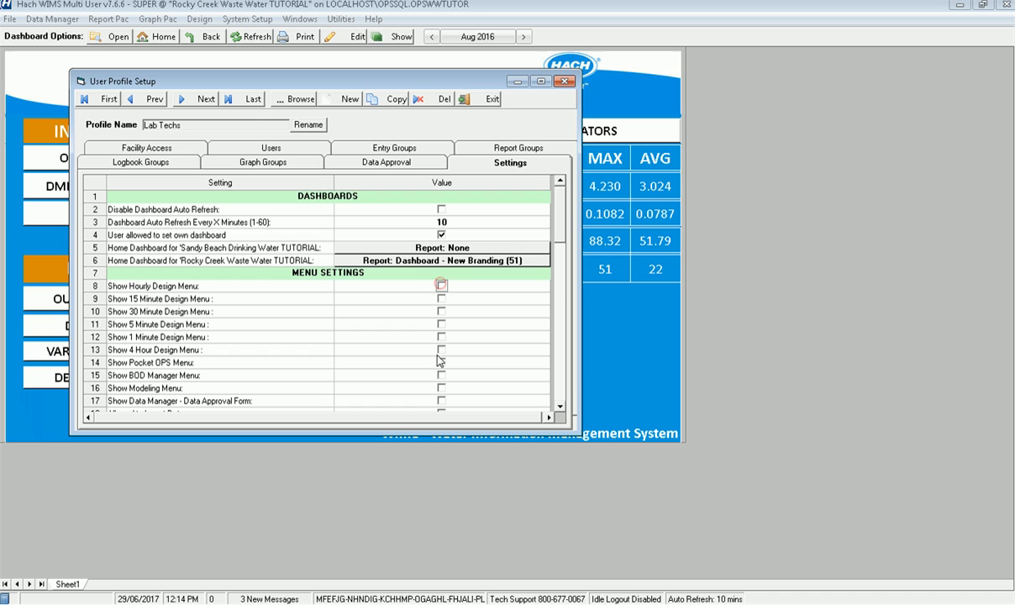
click(561, 403)
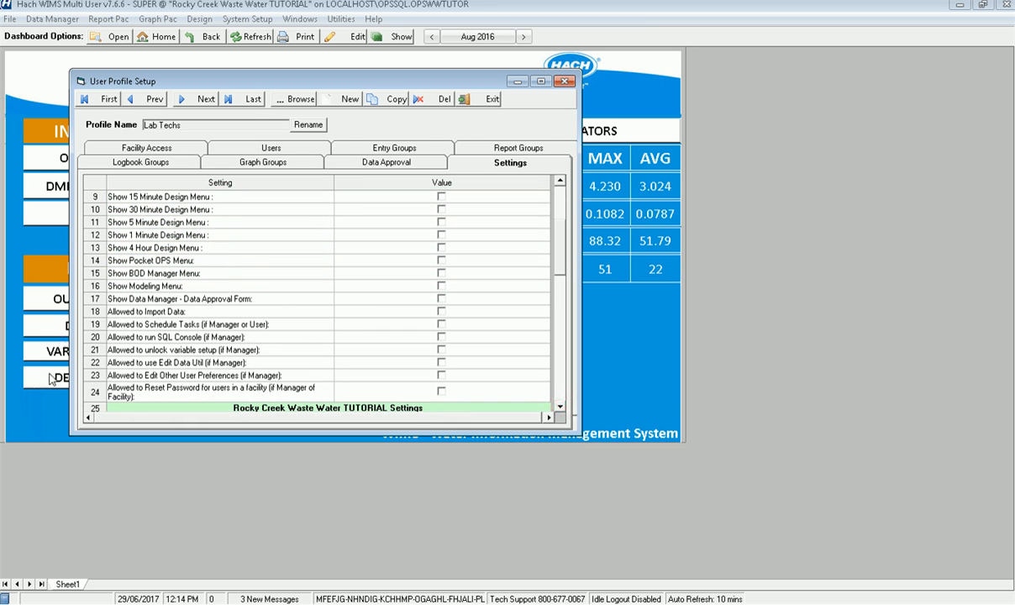
click(440, 273)
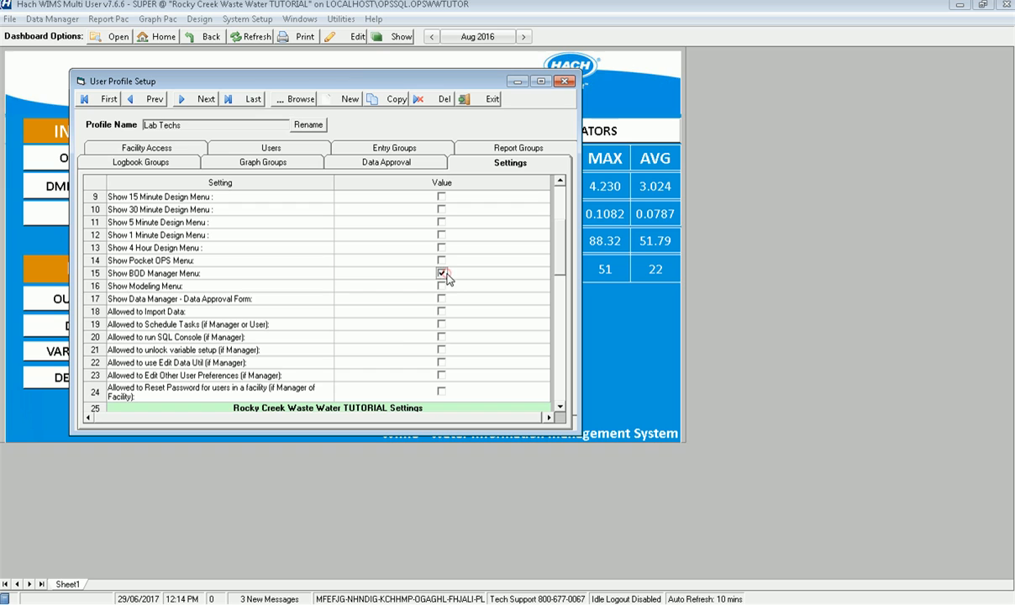
click(440, 273)
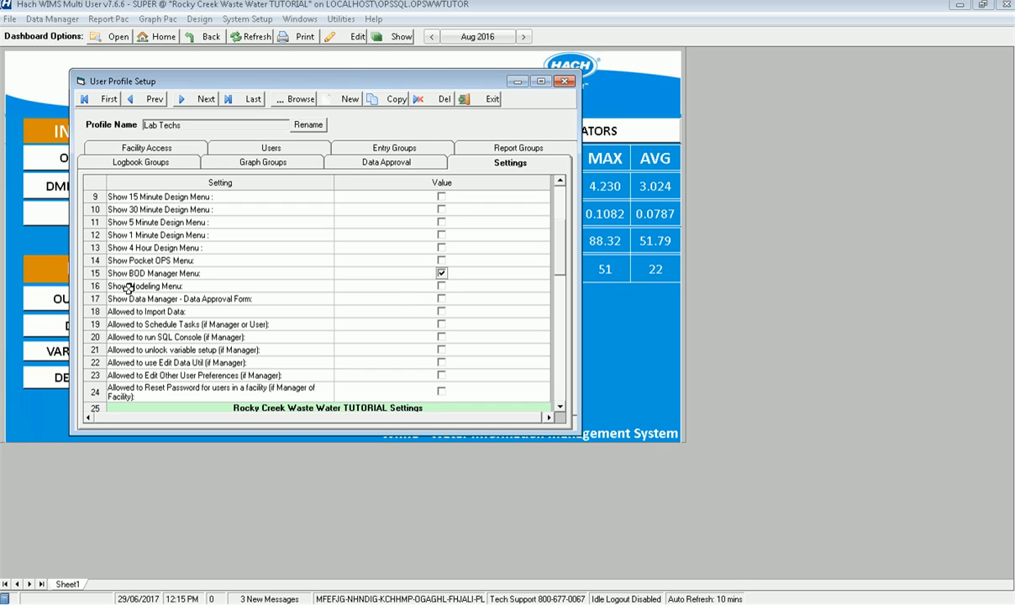
mouse_move(400, 325)
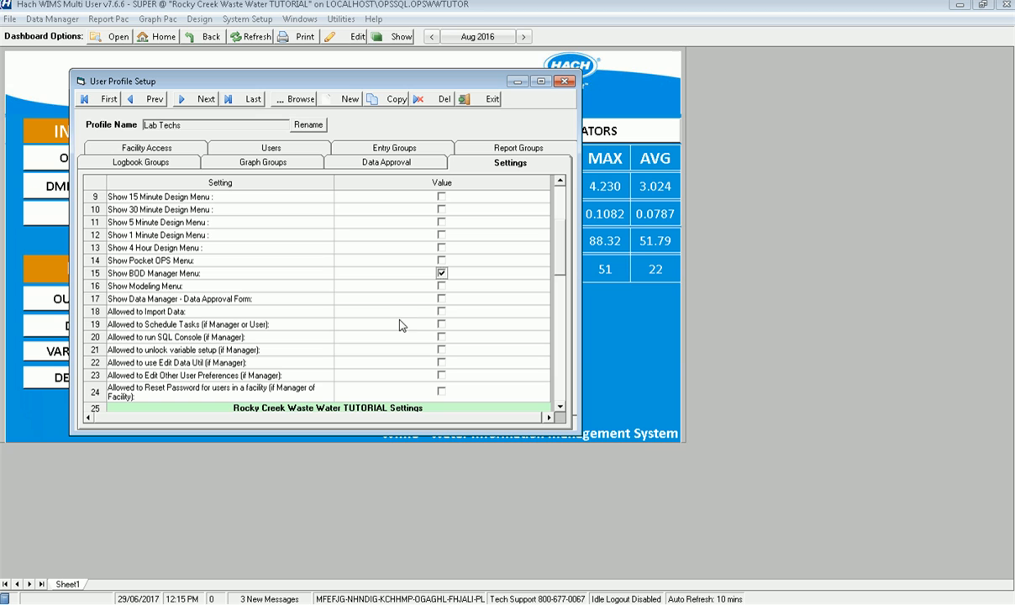
click(441, 311)
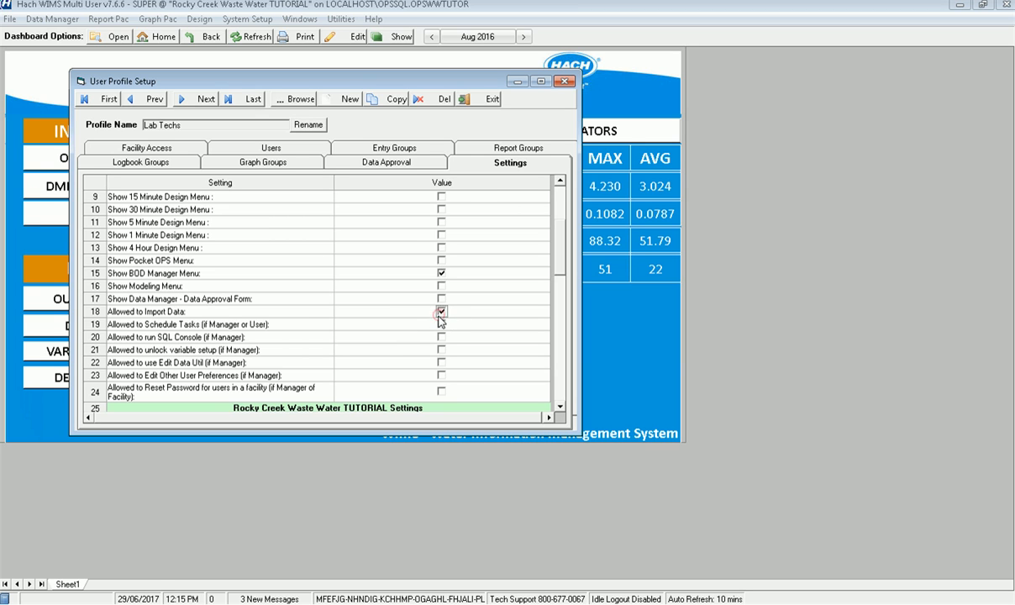
Step: Scroll through the remaining advanced settings and bring up the profile's user membership list
scroll(down, 3)
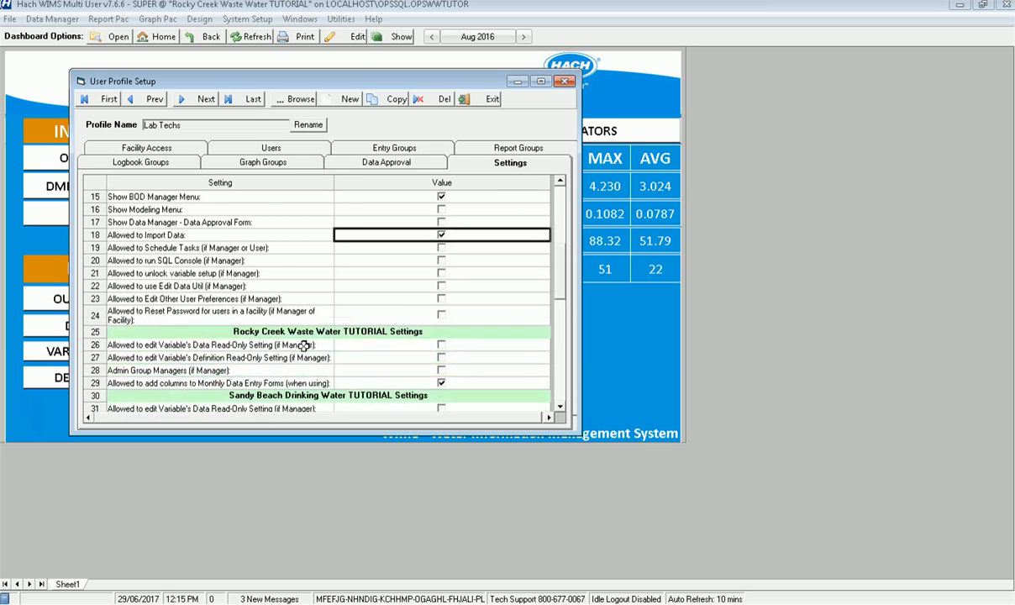
scroll(down, 3)
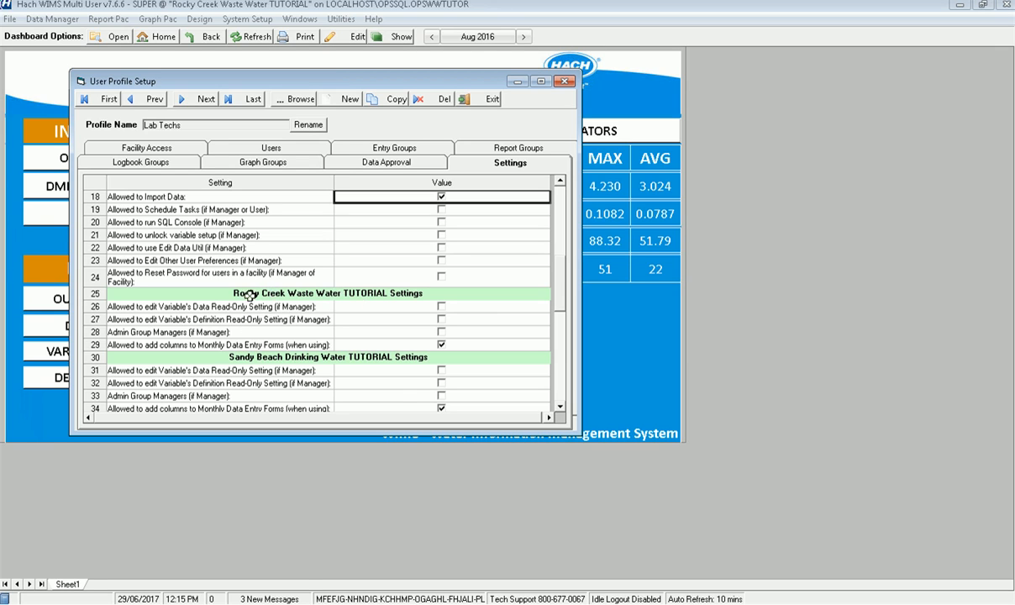
mouse_move(376, 302)
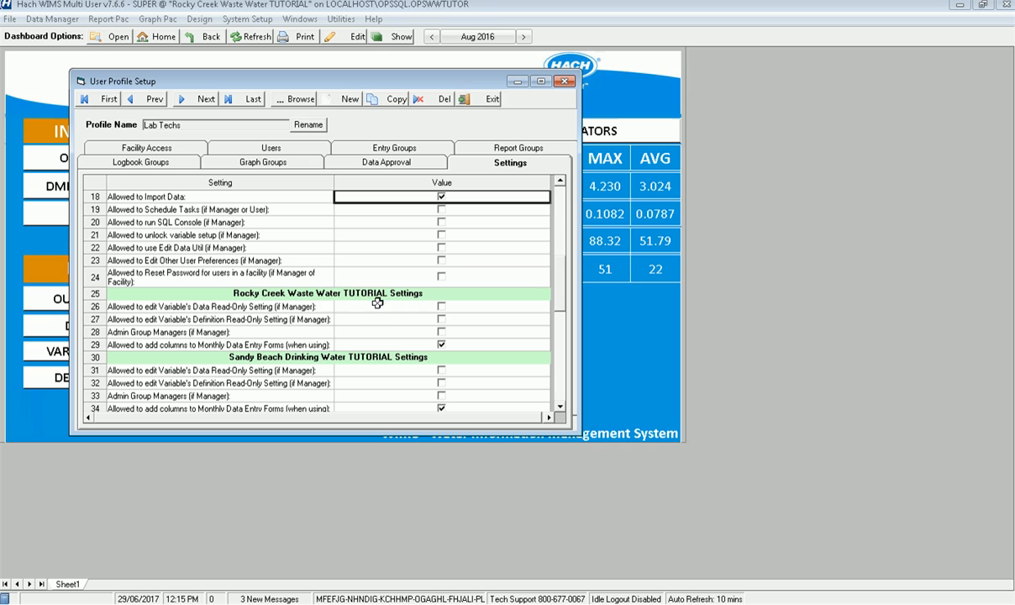
mouse_move(148, 305)
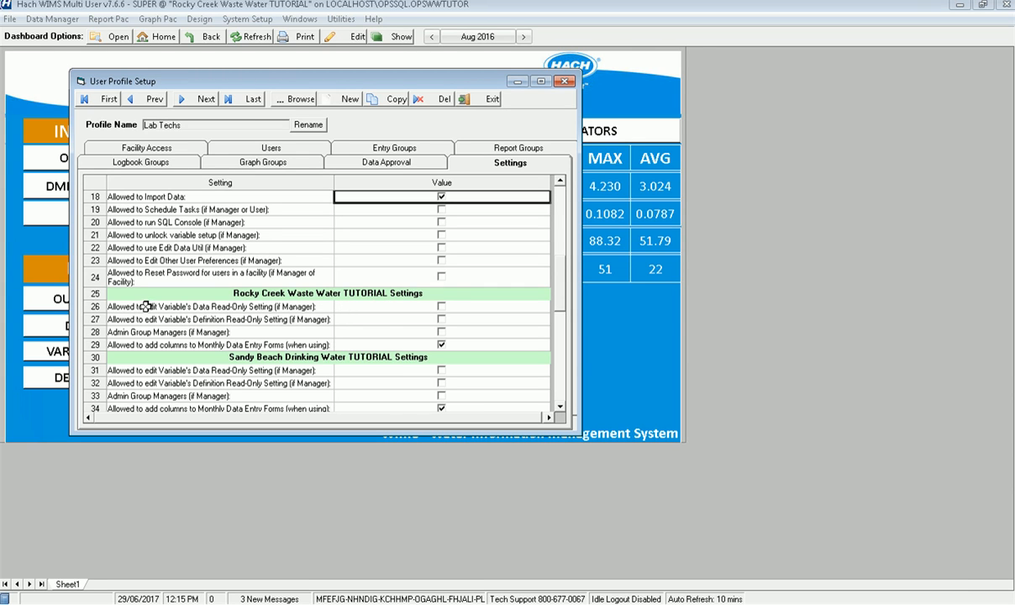
mouse_move(289, 306)
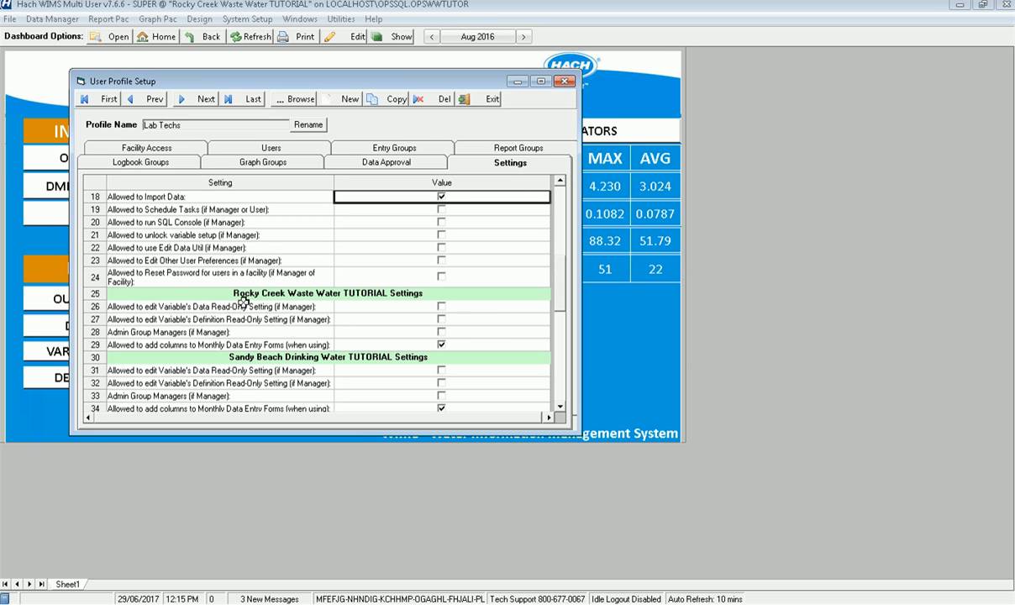
mouse_move(316, 371)
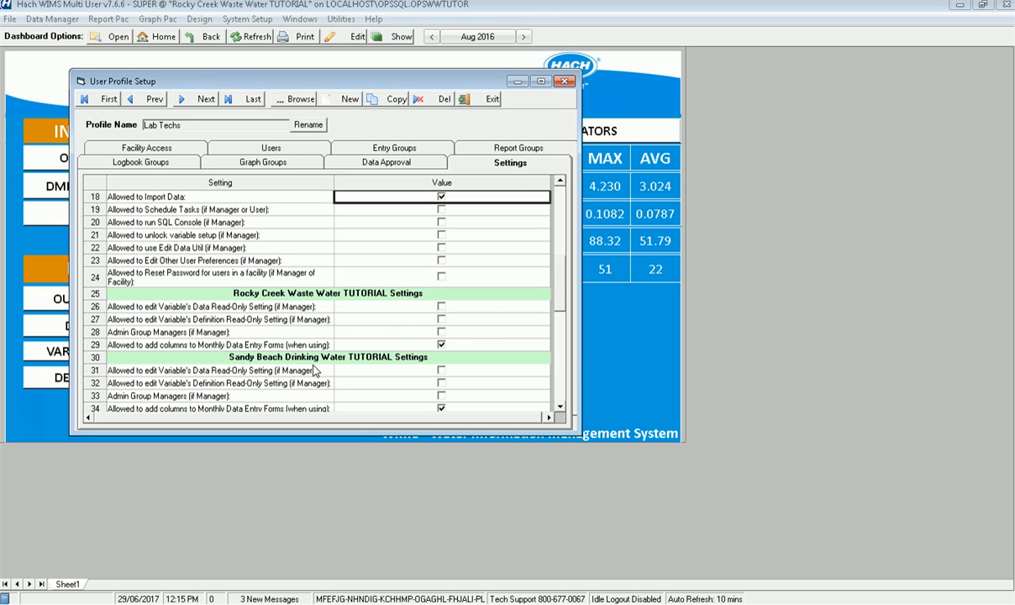
scroll(down, 3)
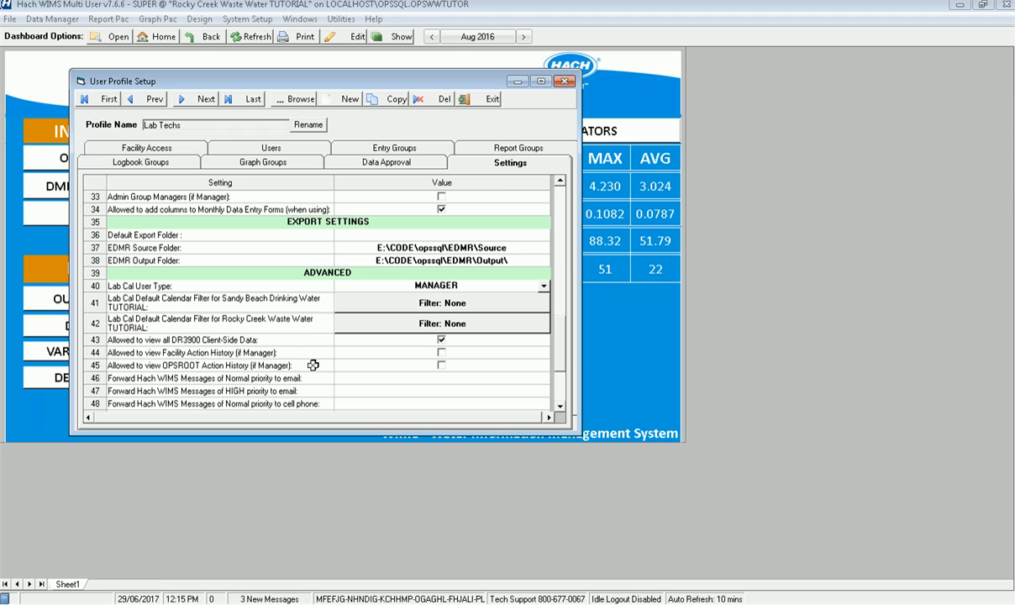
scroll(down, 3)
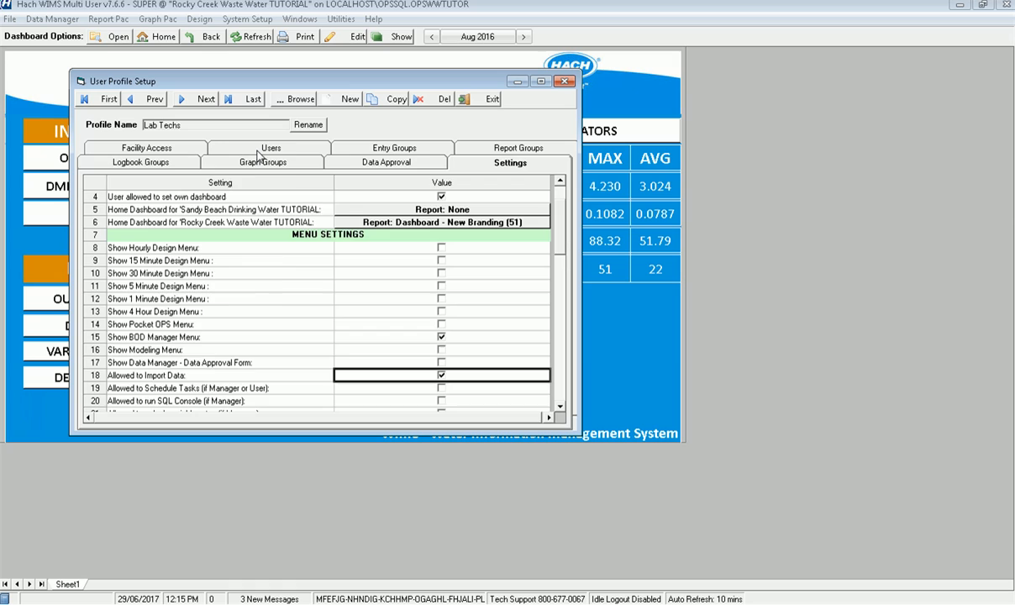
click(269, 147)
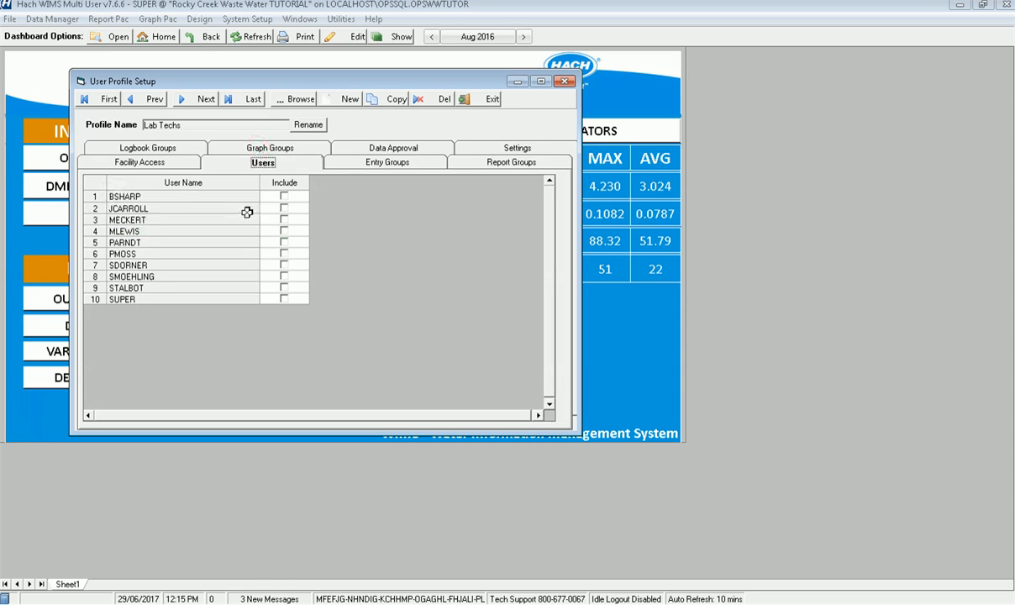
Step: Include the first, second and sixth listed users in Lab Techs and save the profile on exit
click(284, 195)
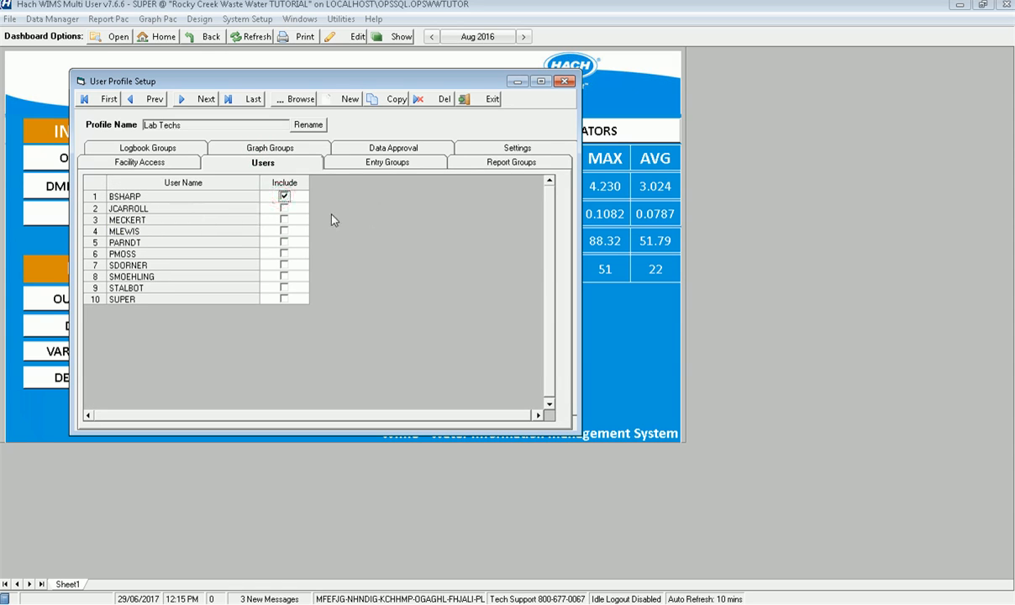
click(284, 208)
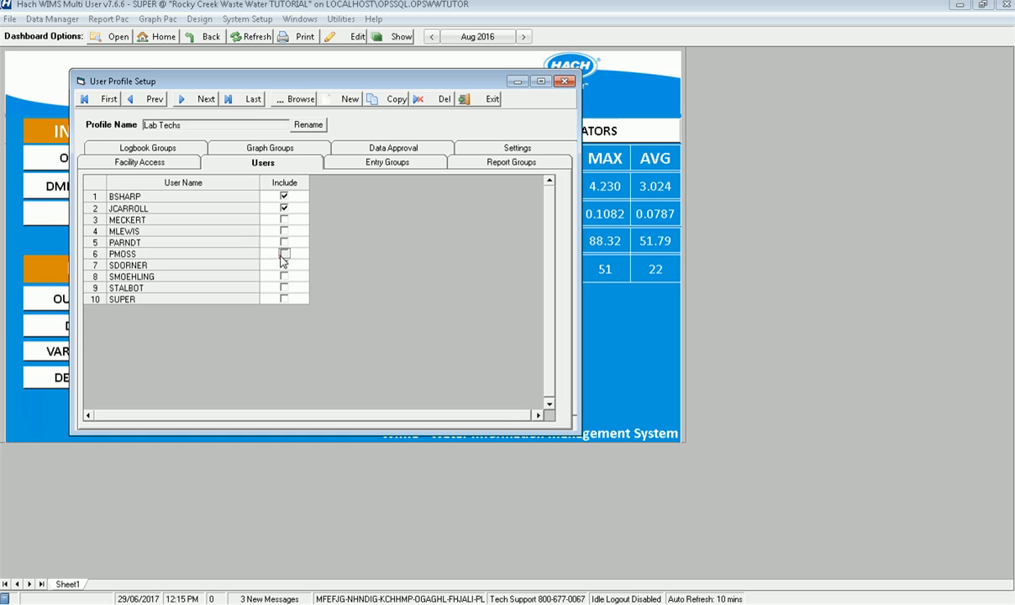
click(283, 252)
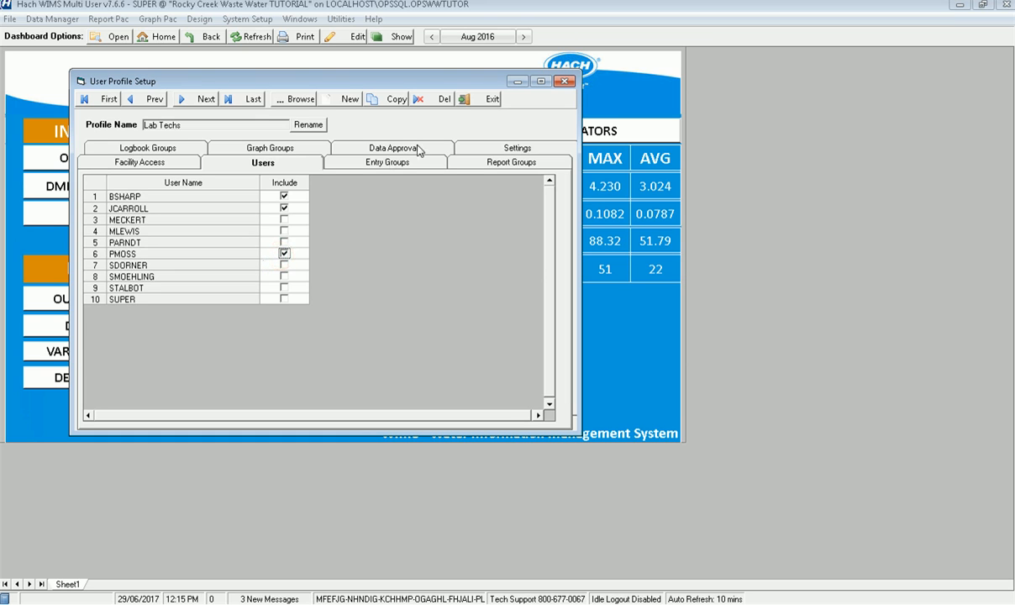
mouse_move(467, 104)
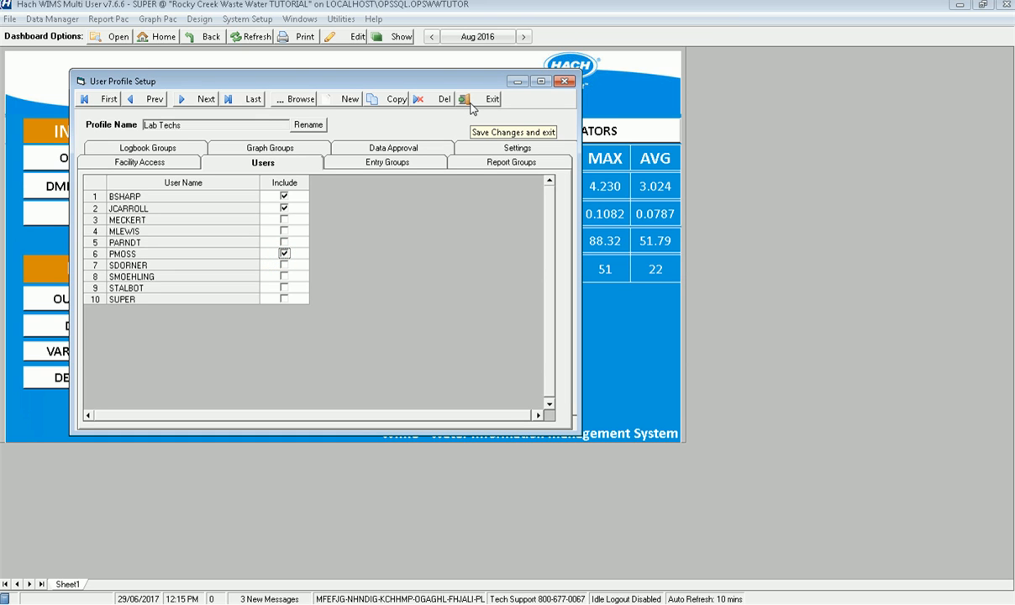
click(463, 99)
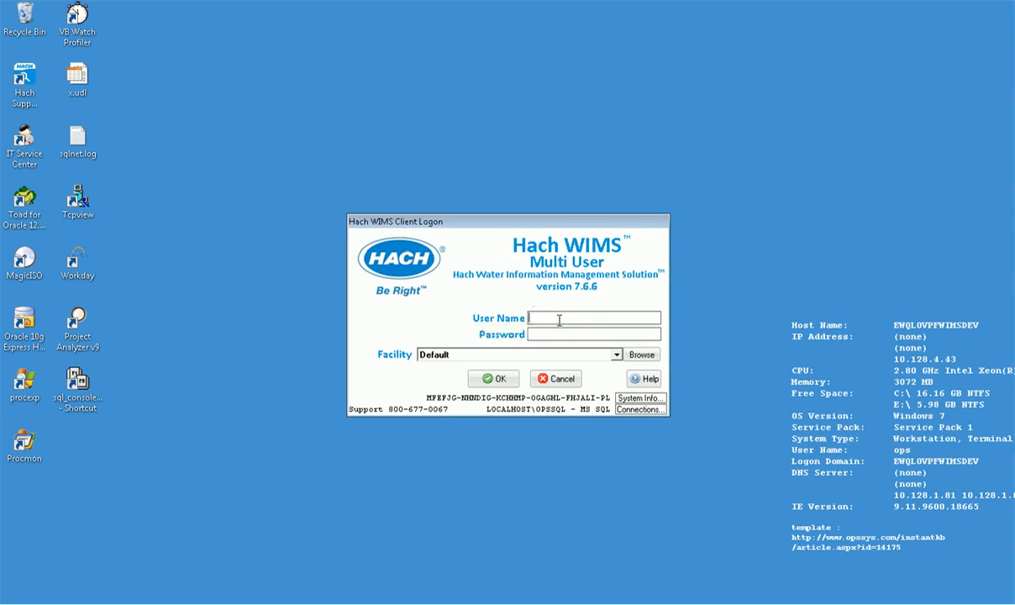
Step: Log in as Pmoss to the Rocky Creek Waste Water TUTORIAL facility
text(Pmo)
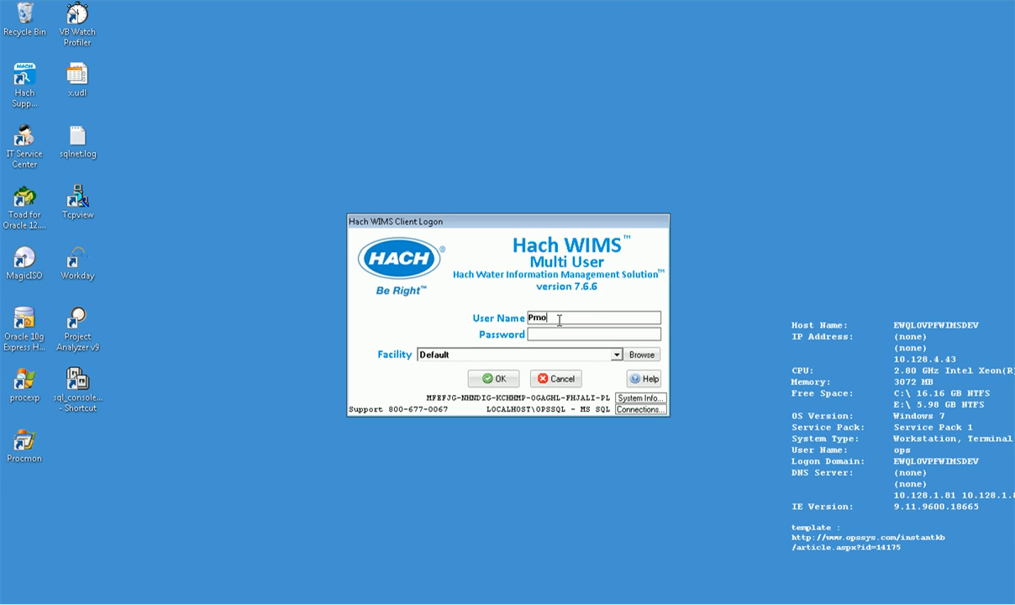
text(ss)
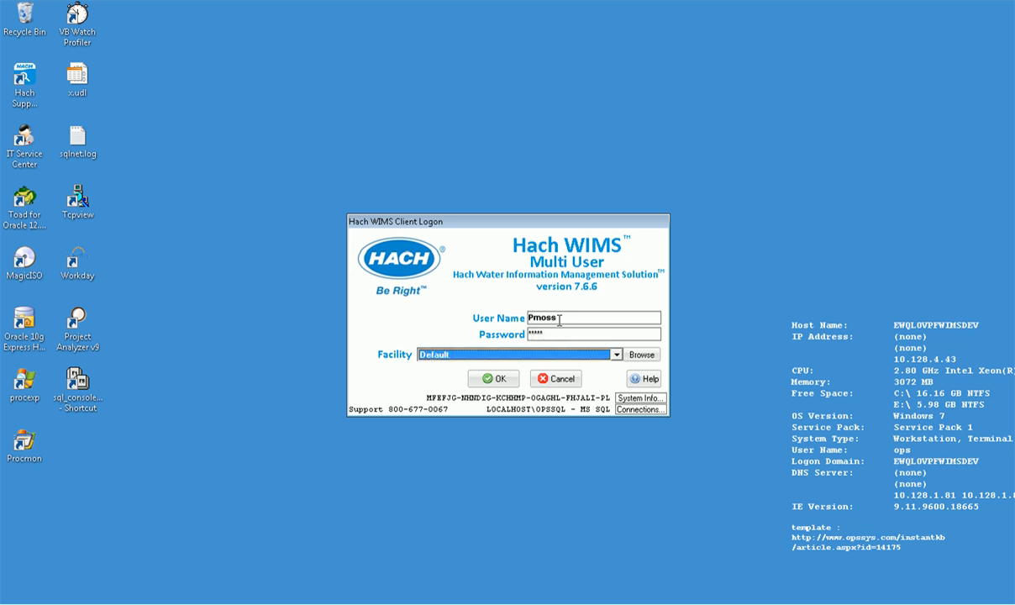
click(615, 353)
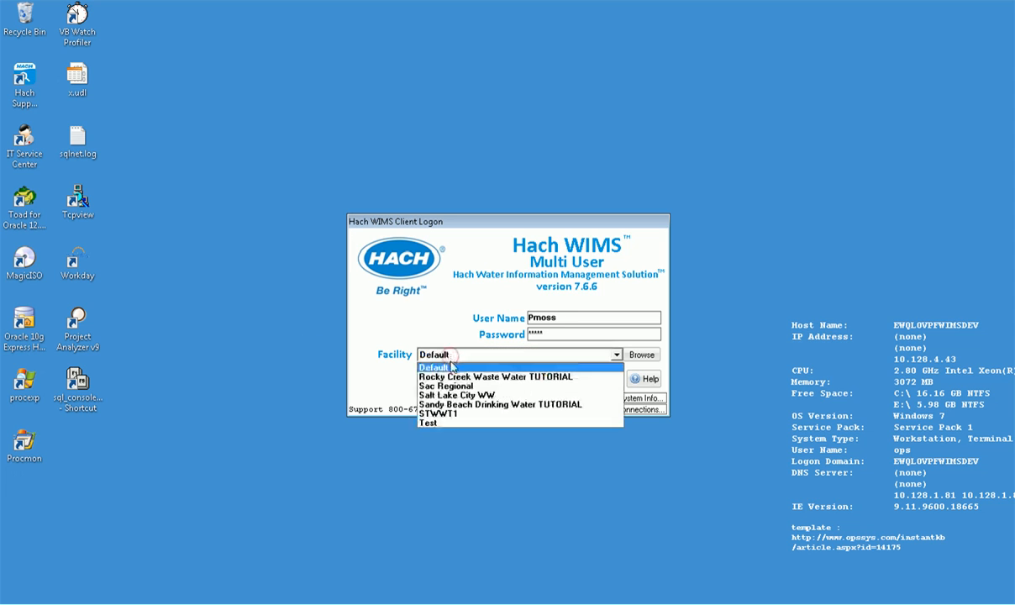
click(496, 376)
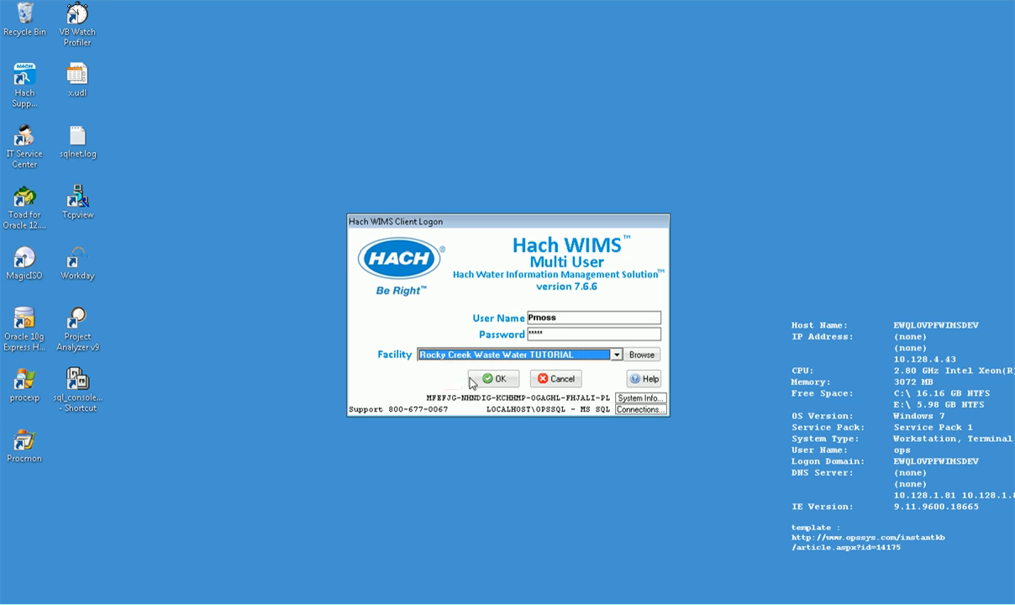
click(494, 378)
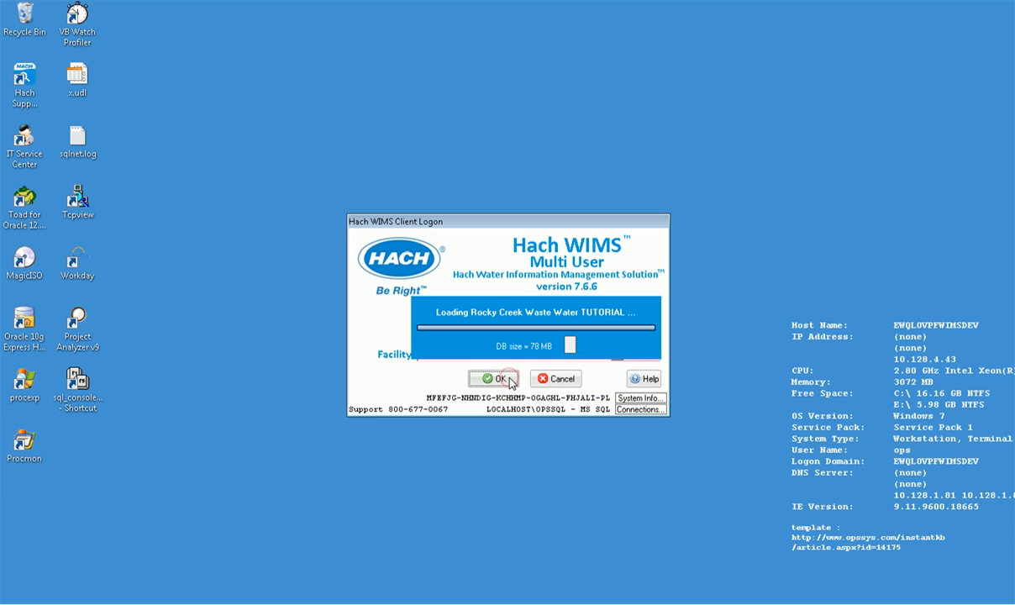
click(494, 378)
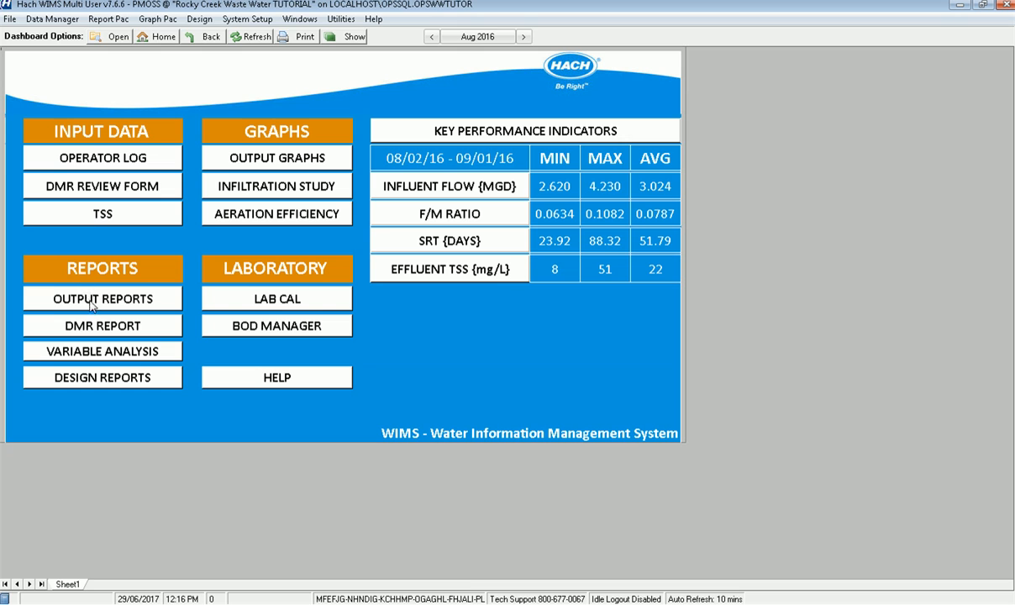
Step: Browse the Dashboards and another report group in Output Reports available to PMOSS, then close it
click(102, 299)
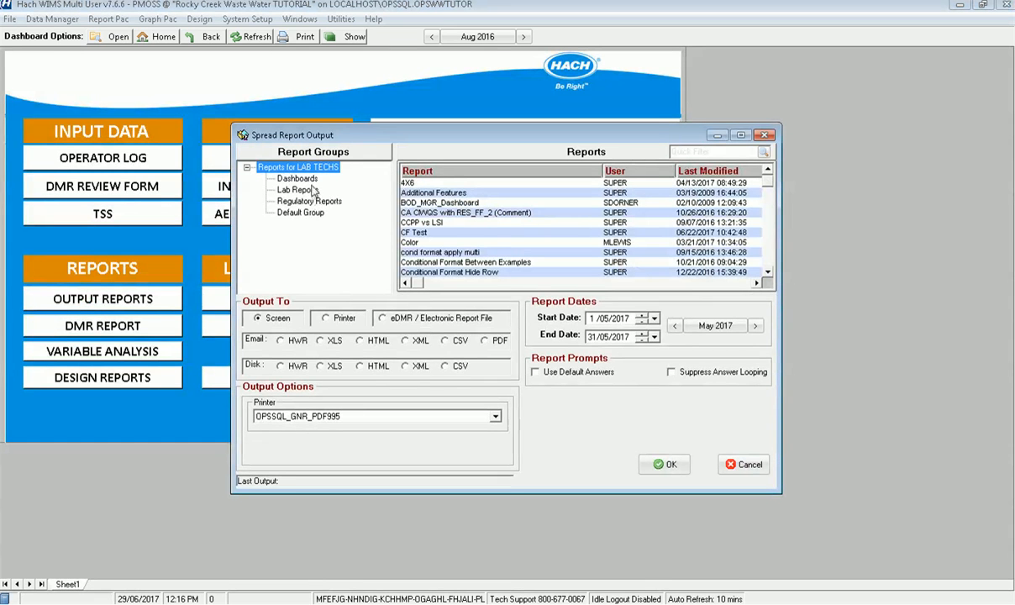
click(295, 178)
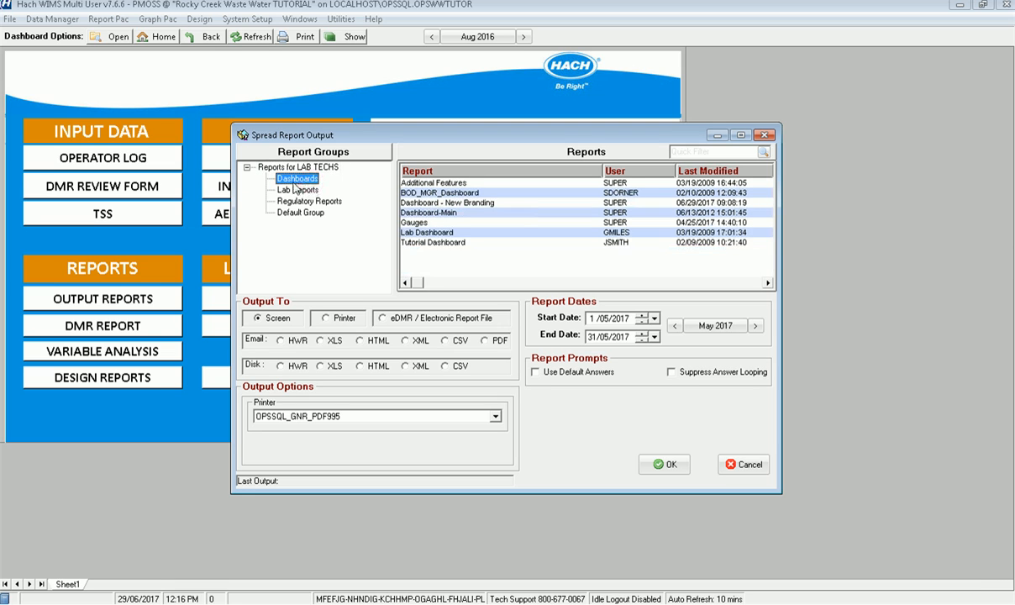
click(309, 202)
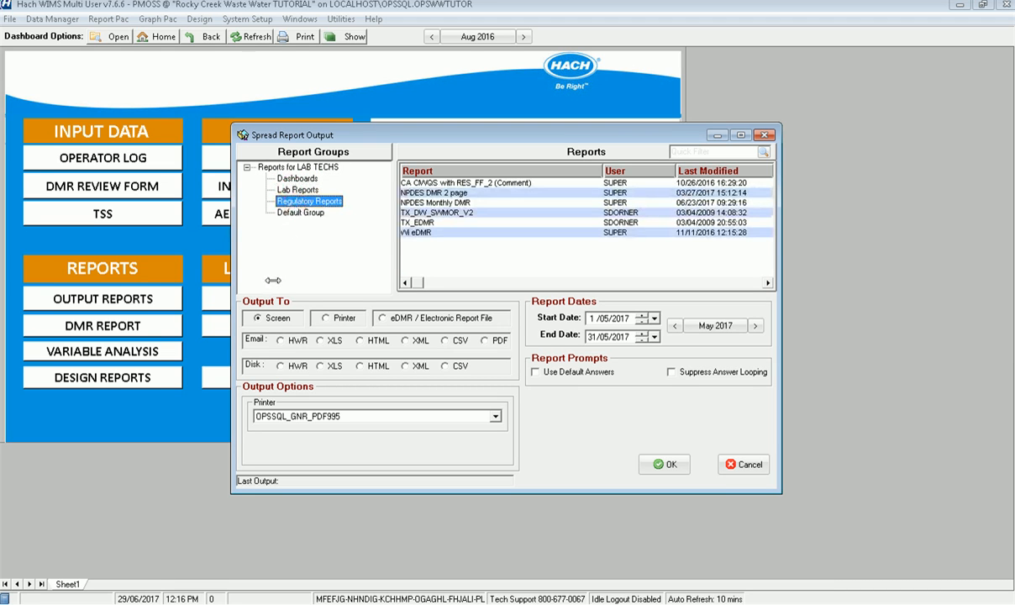
click(743, 464)
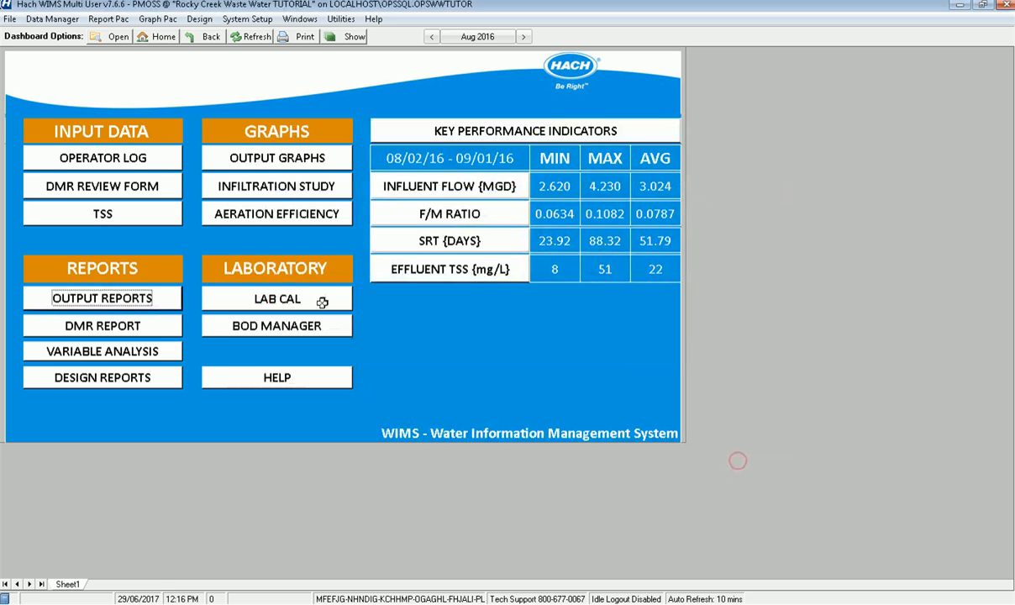
Step: Check the Lab Forms group under Data Entry Forms and log off to the logon window
click(51, 18)
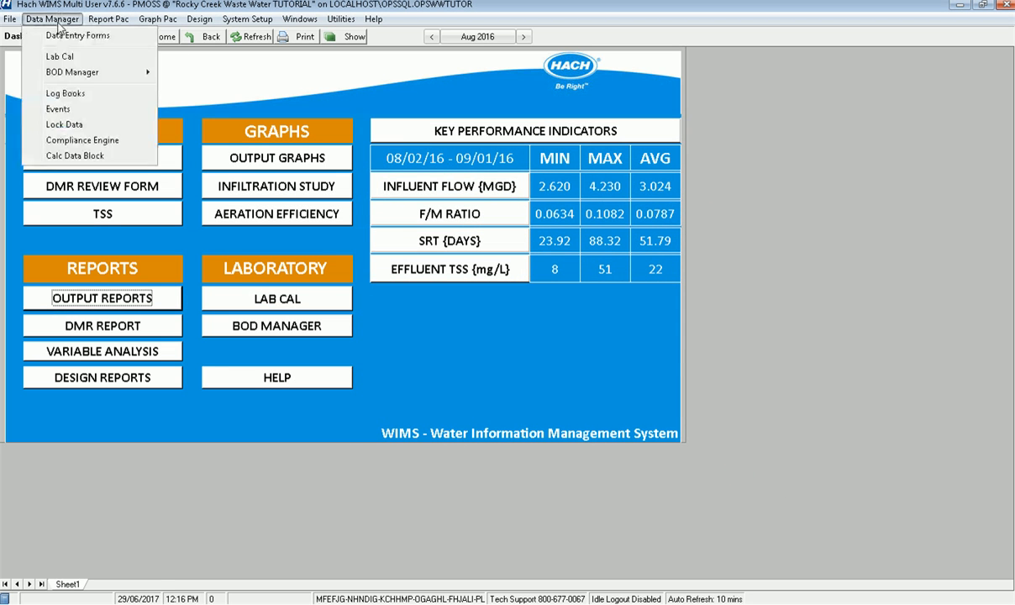
click(77, 36)
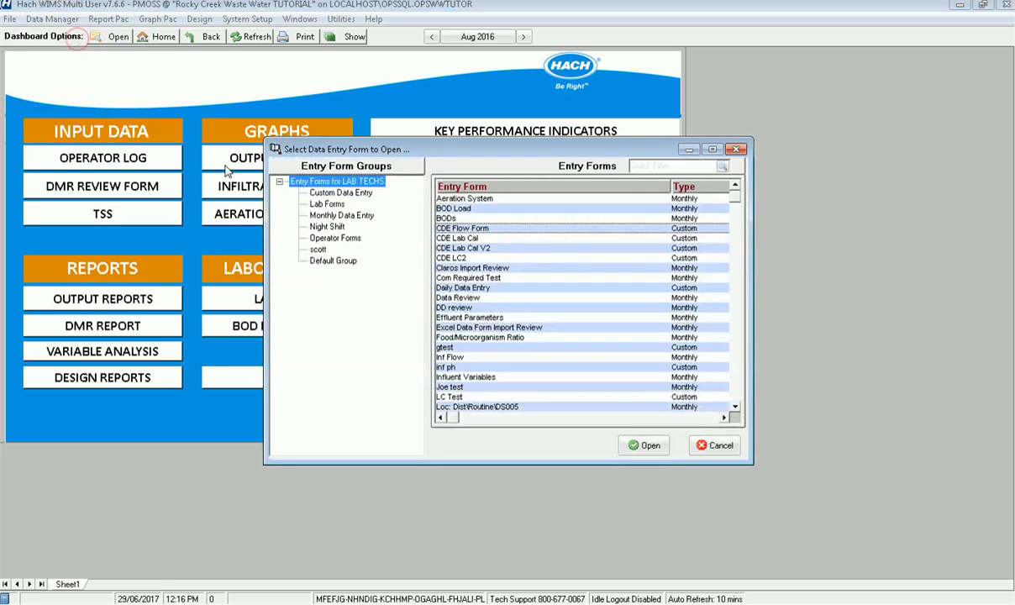
click(326, 203)
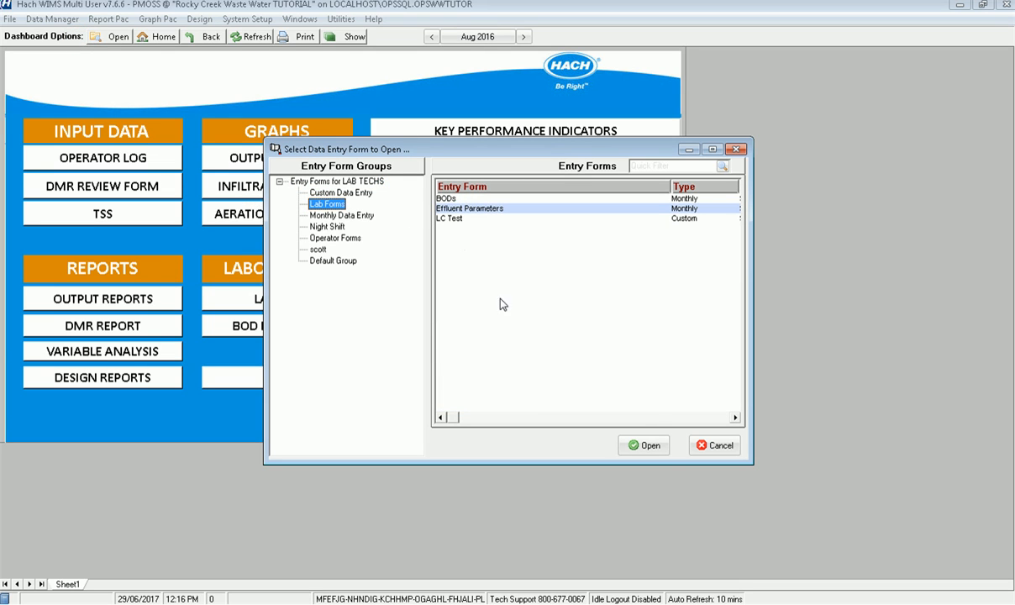
click(714, 445)
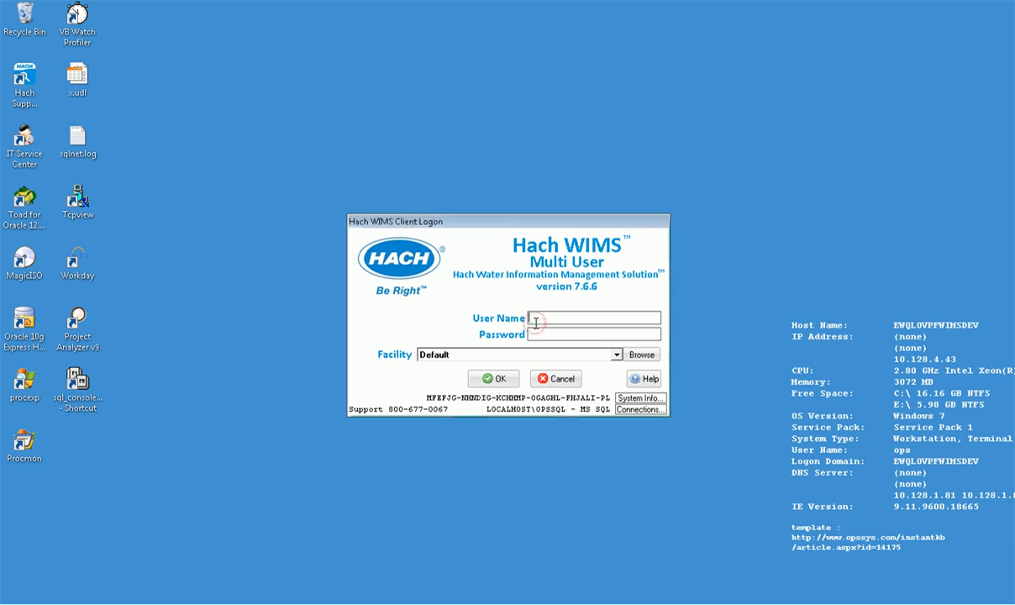
Step: Log back in as the super user to the Rocky Creek Waste Water TUTORIAL facility
text(super)
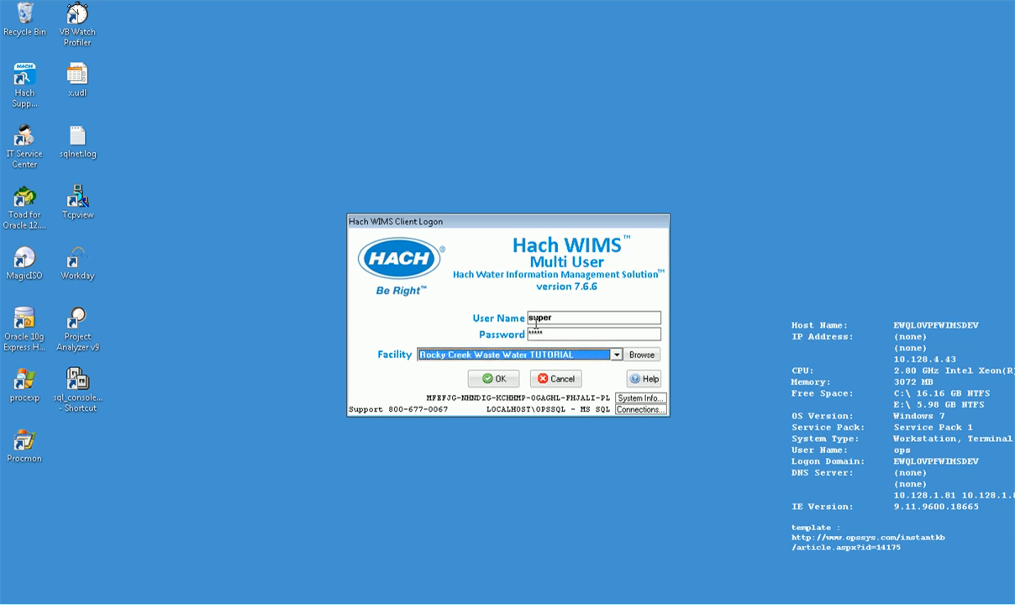
click(493, 378)
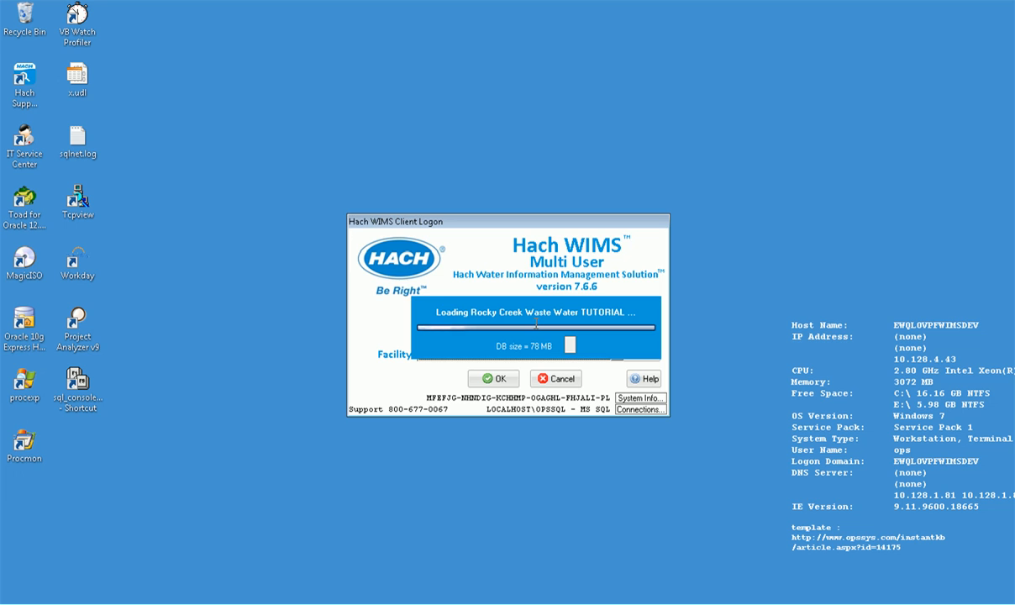
click(493, 378)
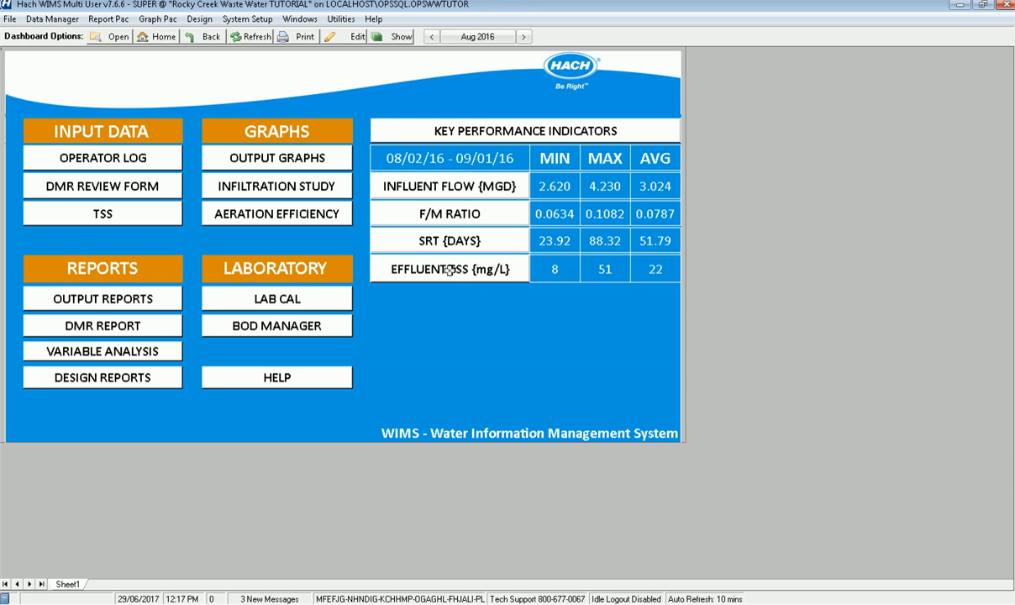
Step: In User Profile Setup, select the LAB TECHS profile and show its entry form access
click(245, 19)
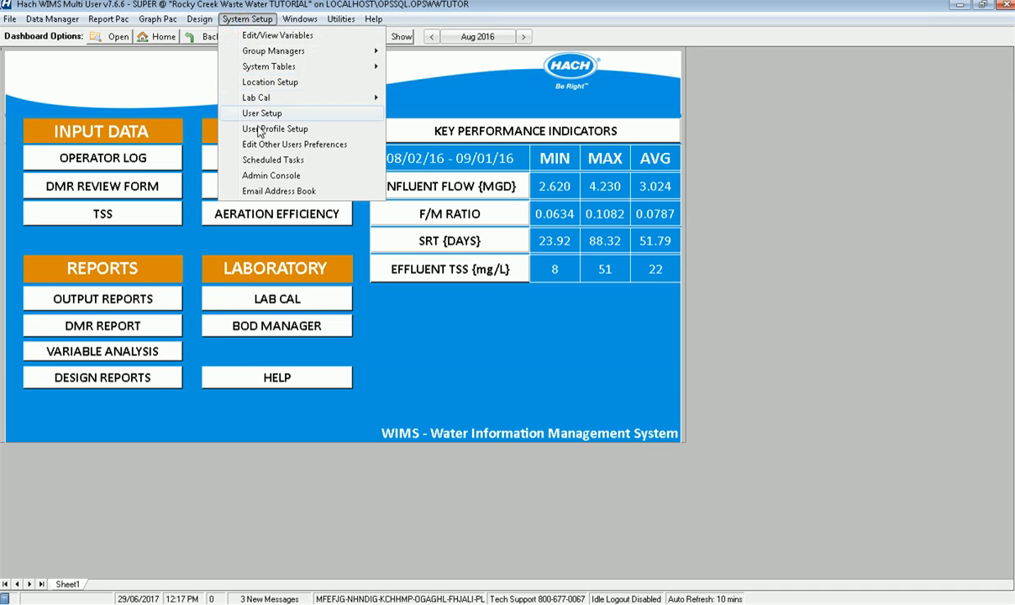
click(275, 128)
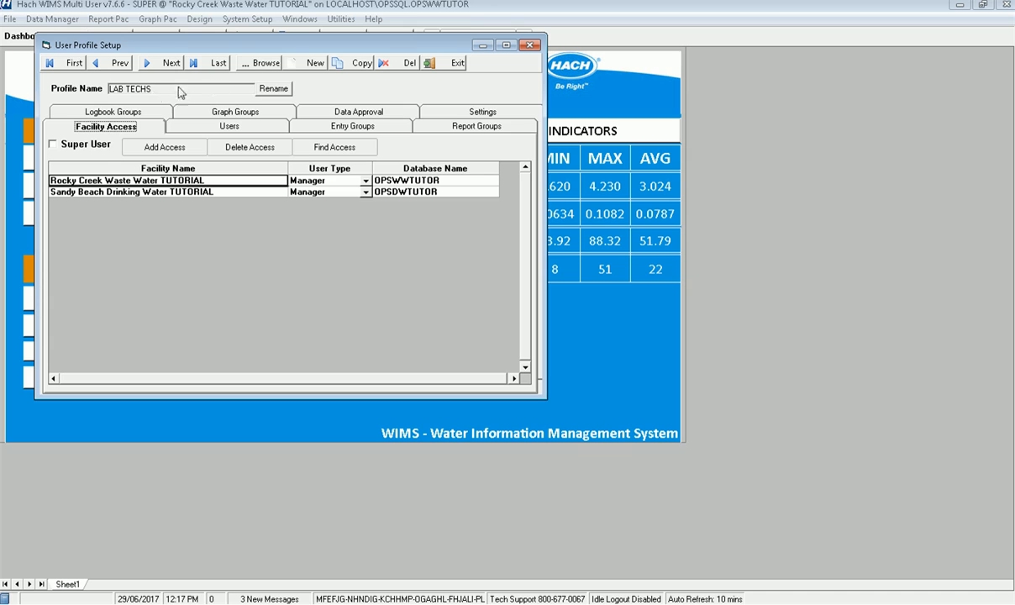
click(262, 62)
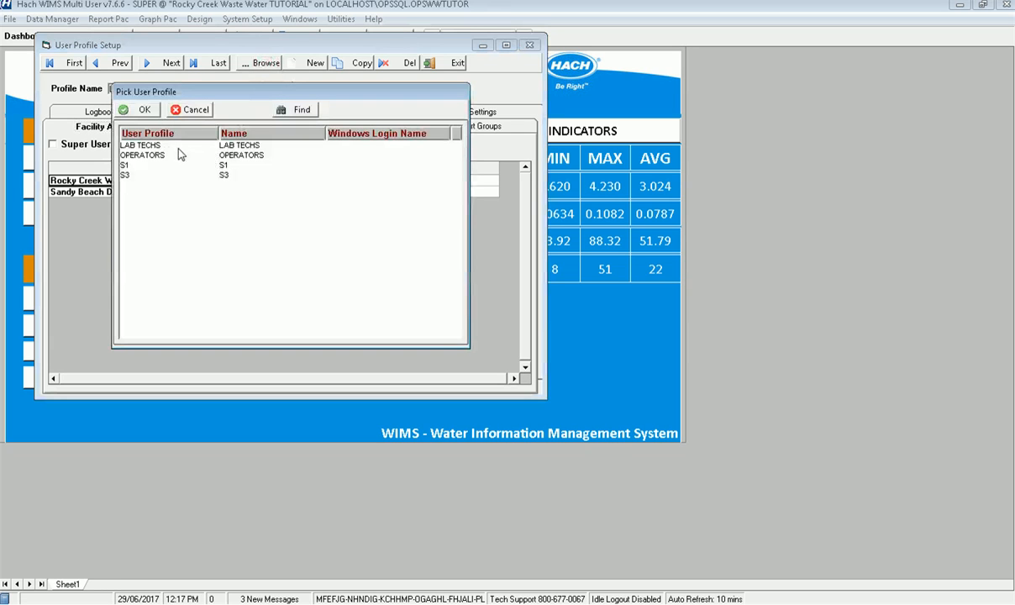
click(138, 109)
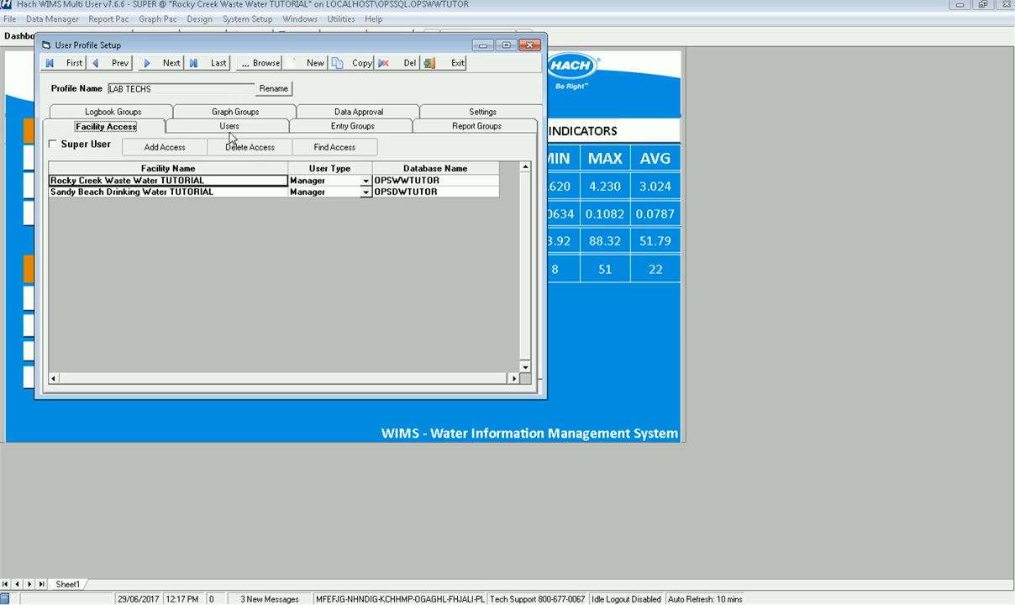
click(353, 126)
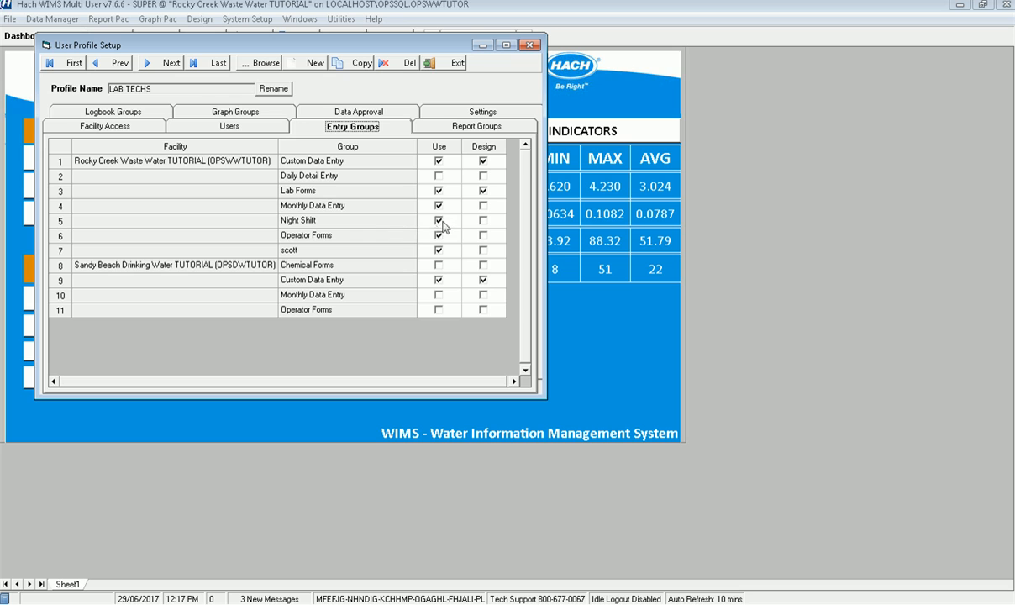
Step: Remove Use on Operator Forms and Night Shift for LAB TECHS and save the profile on exit
click(437, 220)
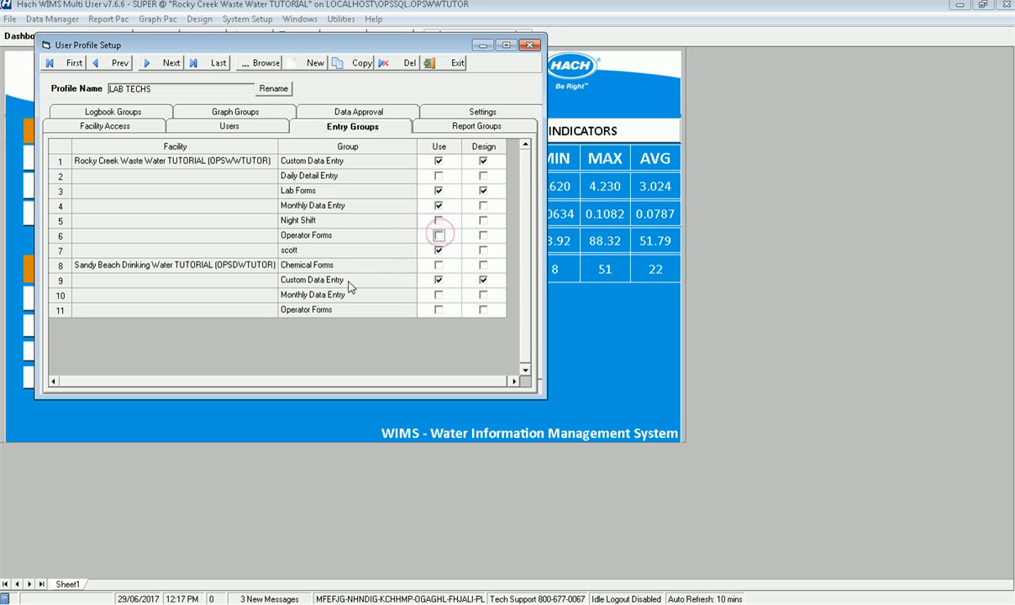
click(438, 249)
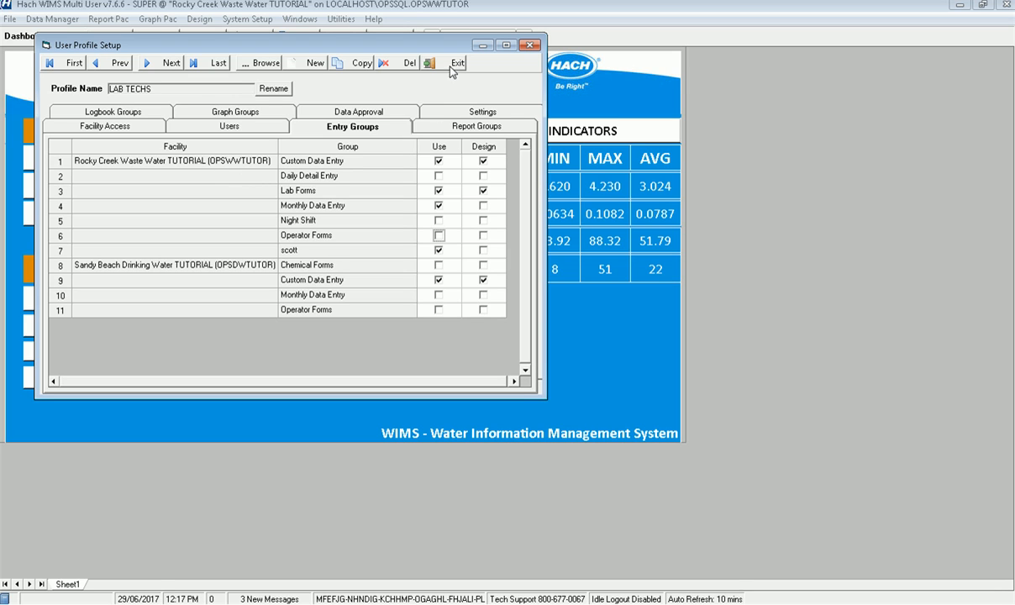
mouse_move(457, 62)
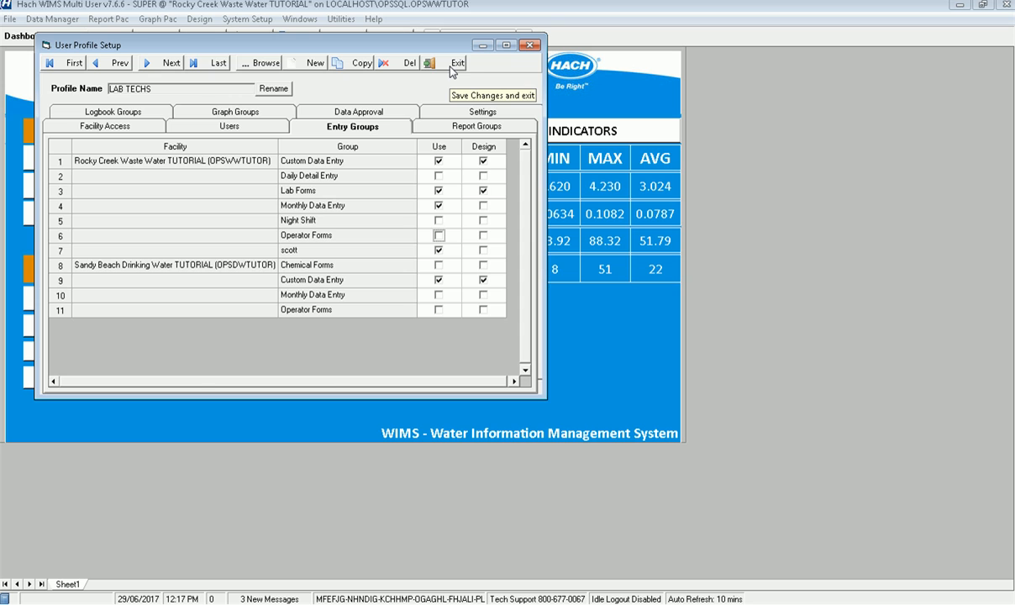
click(457, 62)
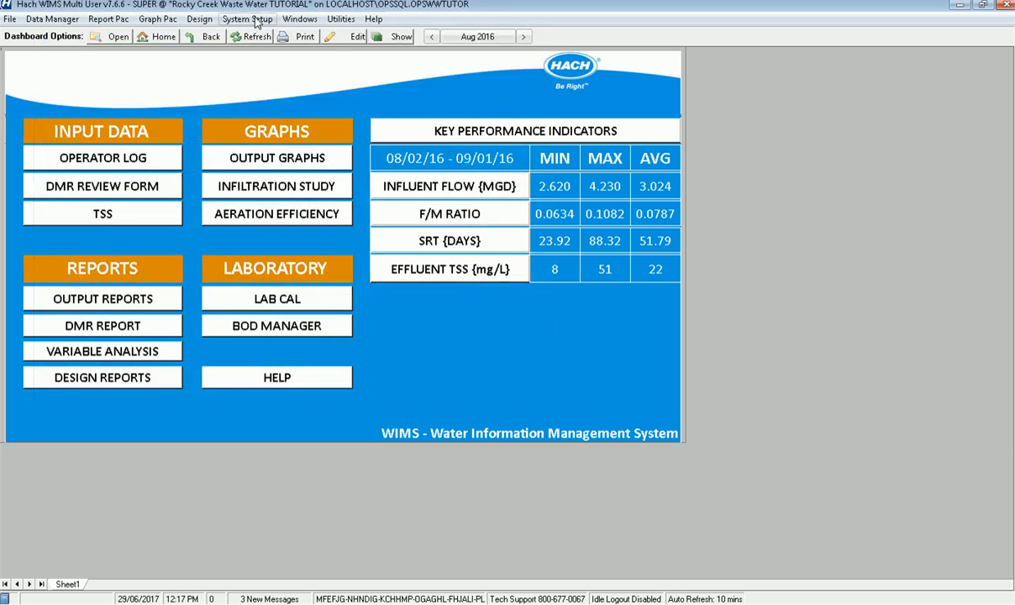
click(247, 19)
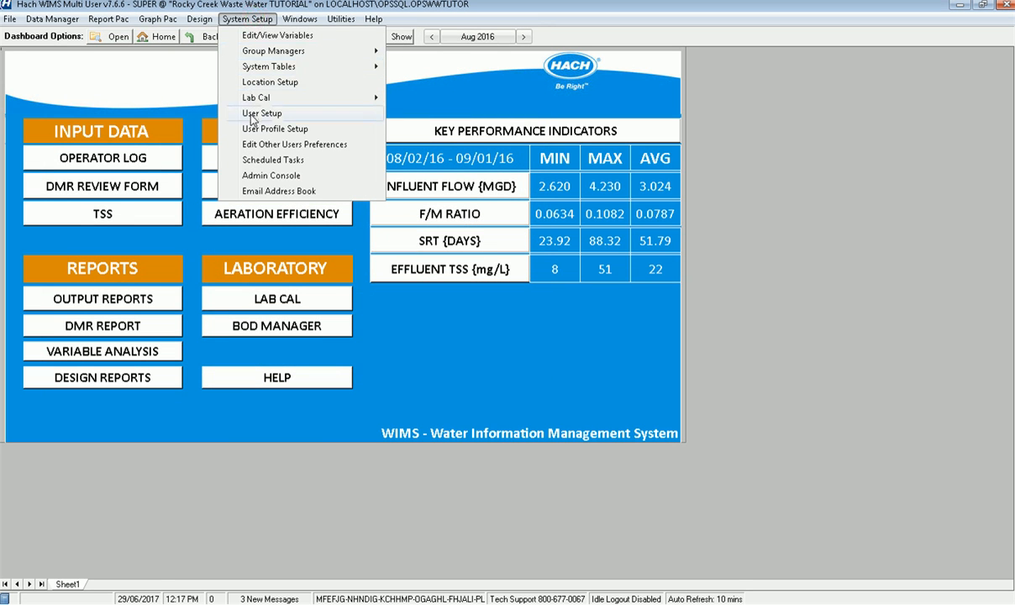
click(262, 113)
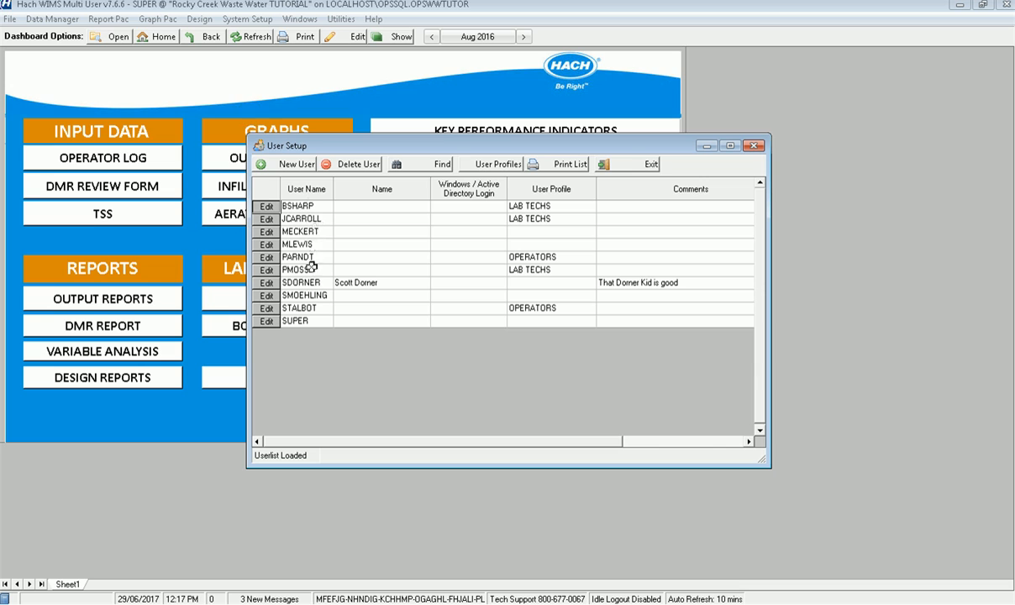
click(305, 269)
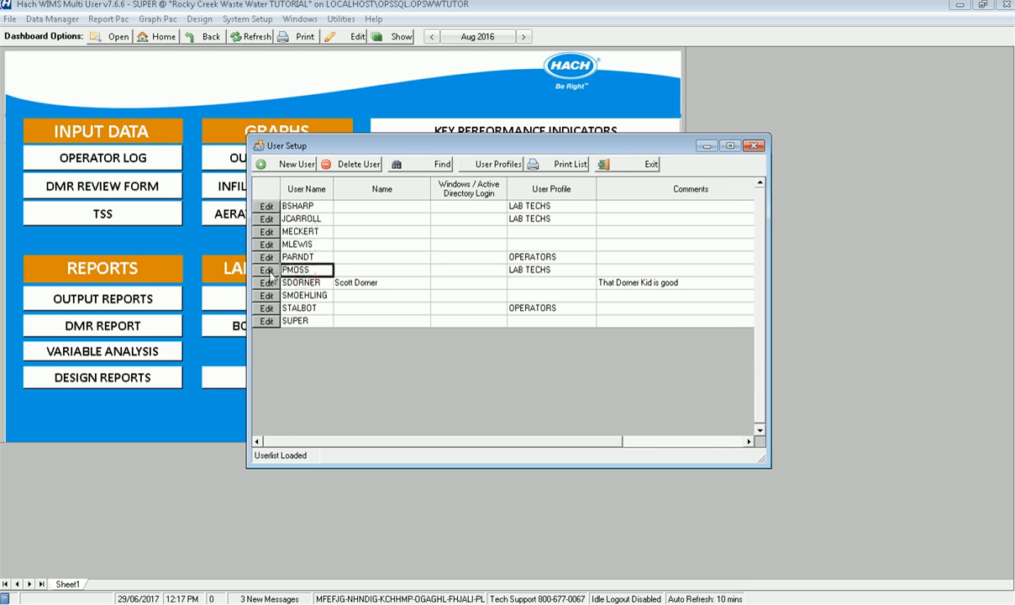
click(265, 268)
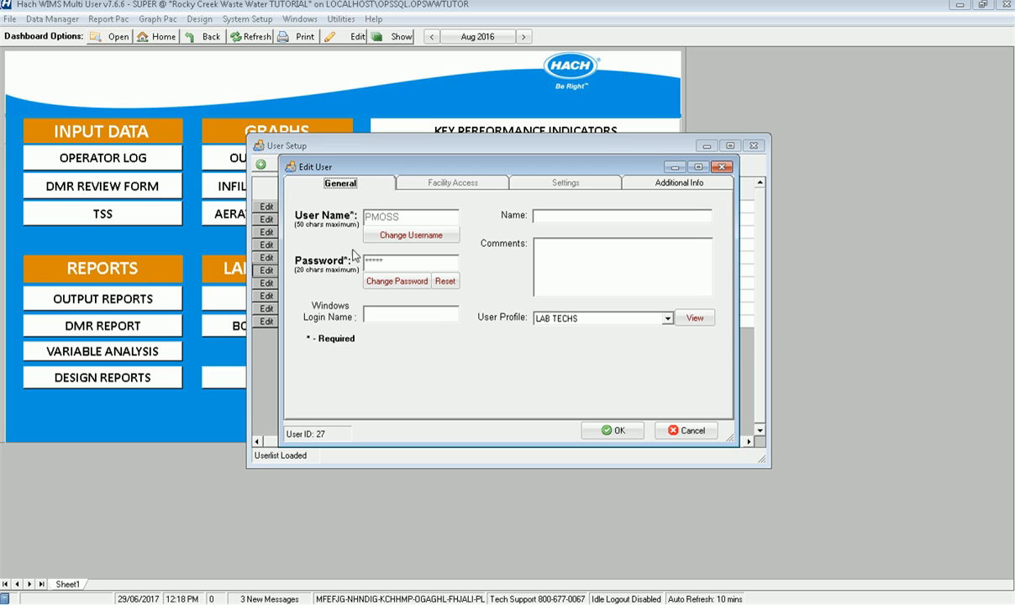
mouse_move(561, 333)
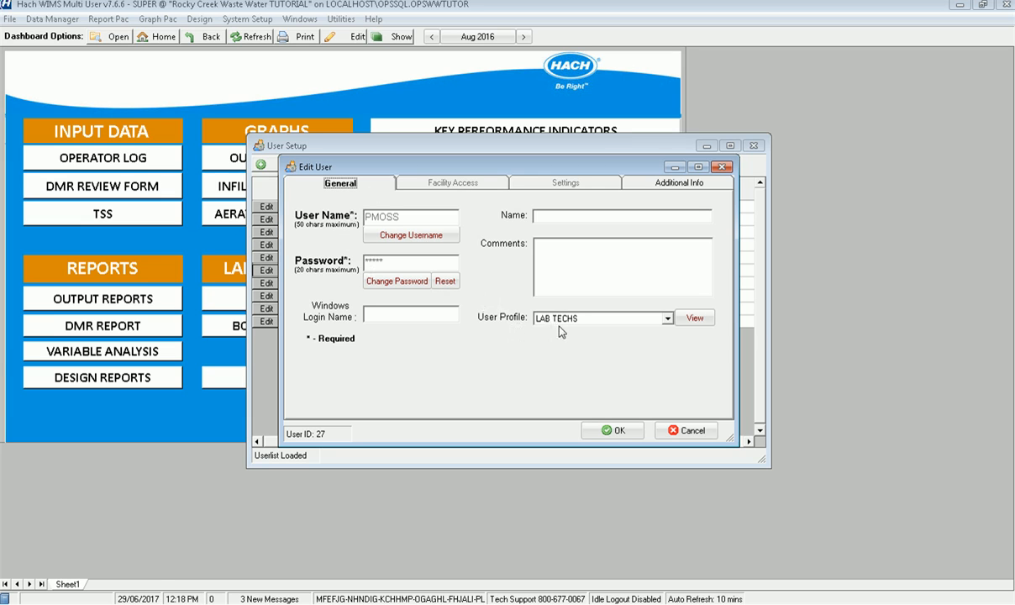
mouse_move(697, 327)
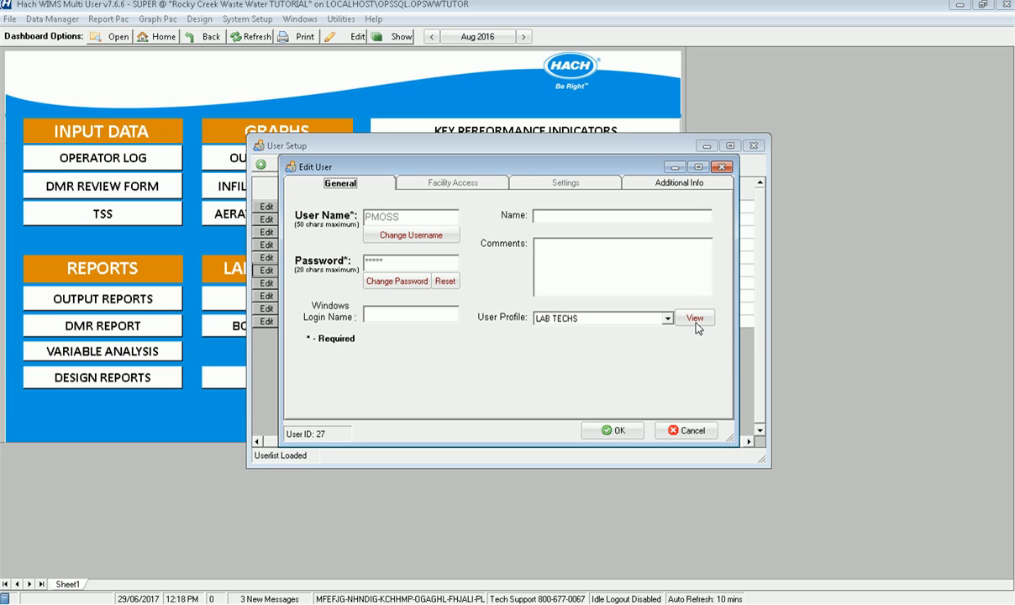
mouse_move(623, 326)
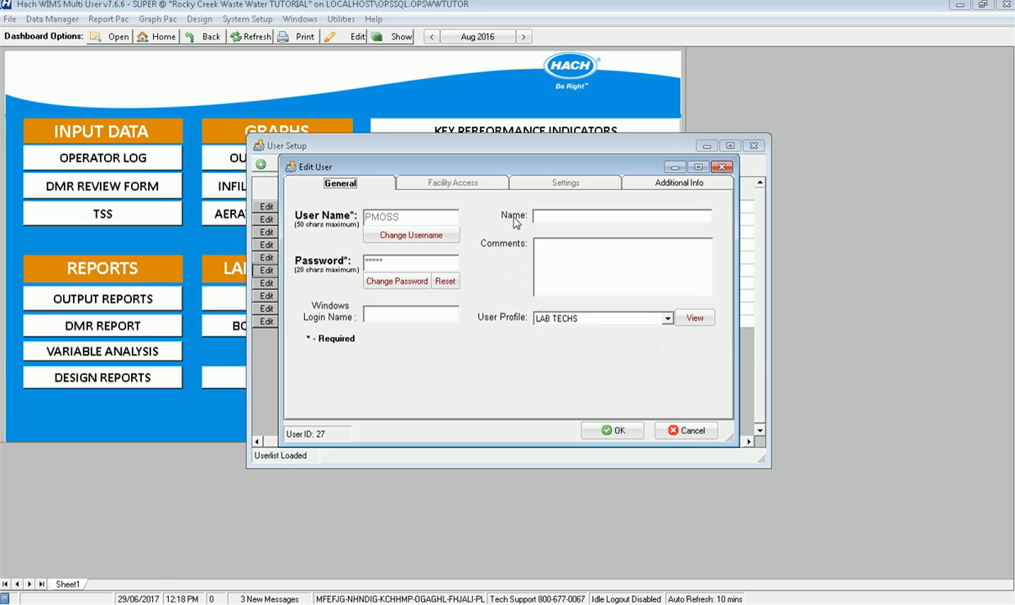
mouse_move(474, 242)
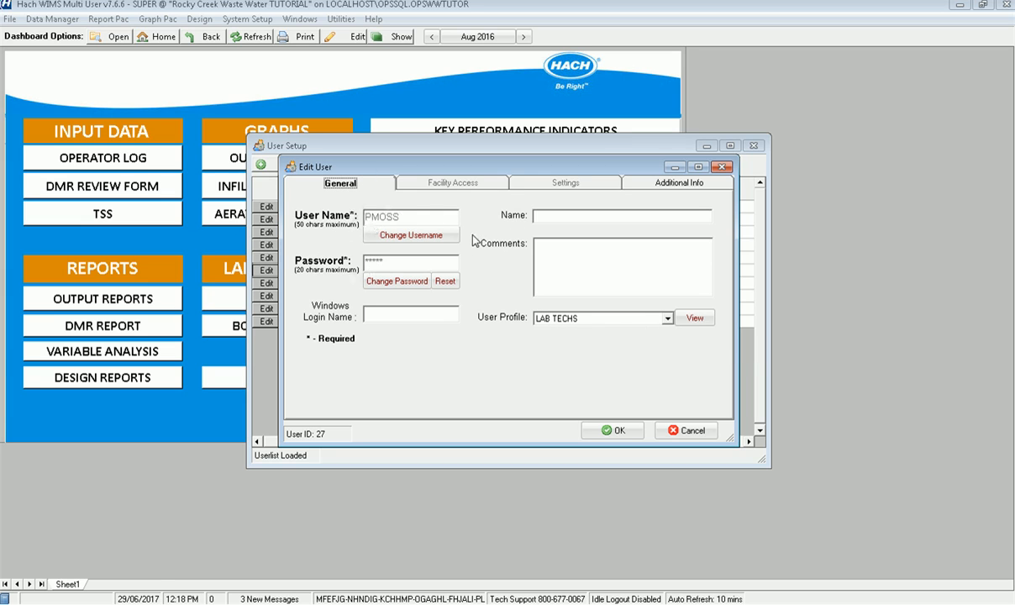
mouse_move(479, 328)
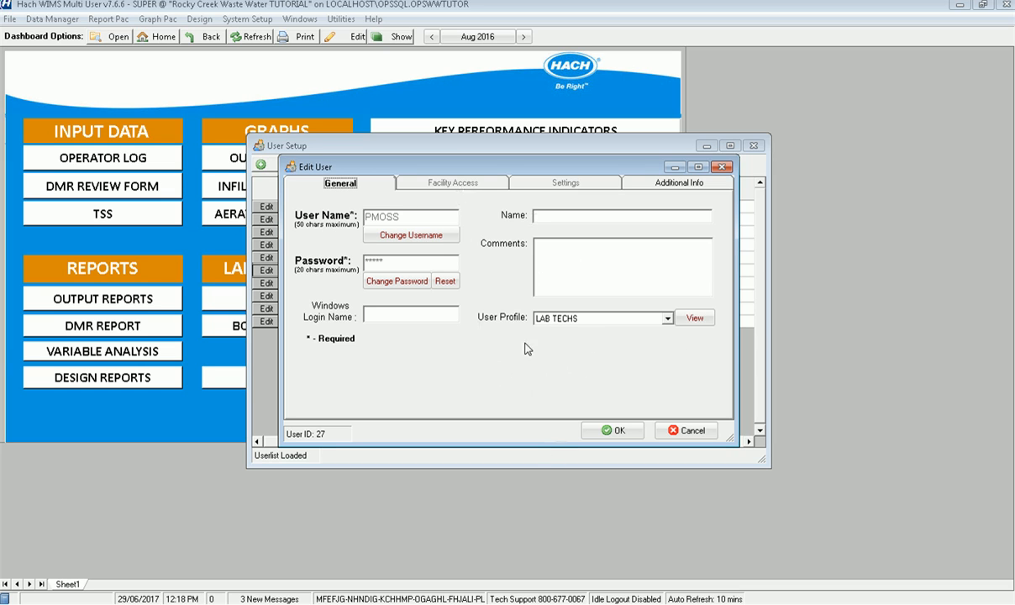
mouse_move(490, 360)
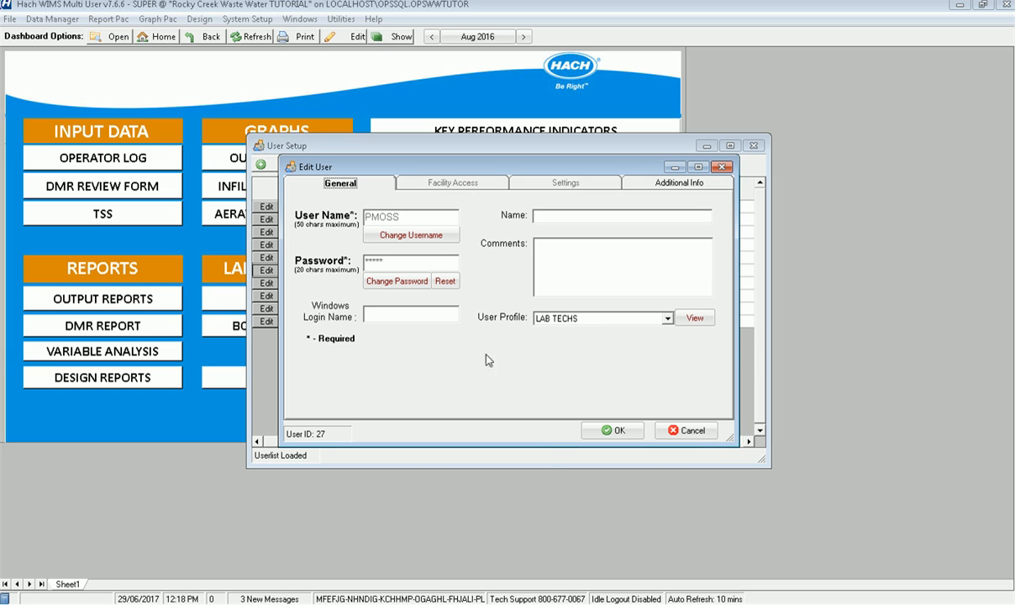
click(685, 430)
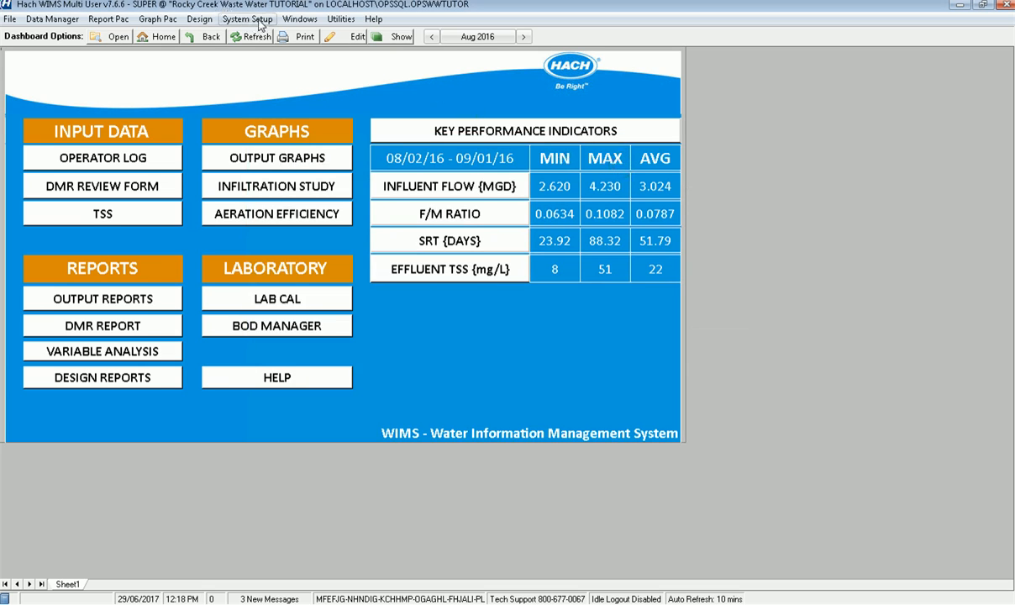
Step: Show the forms in the Lab Forms group within the Entry Form Group Manager
click(247, 19)
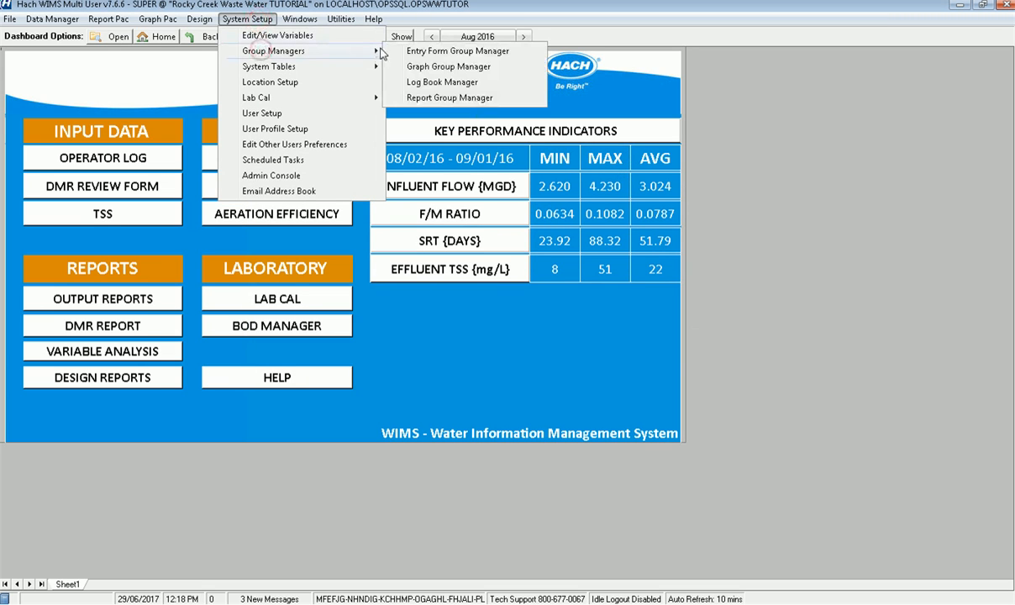
click(457, 51)
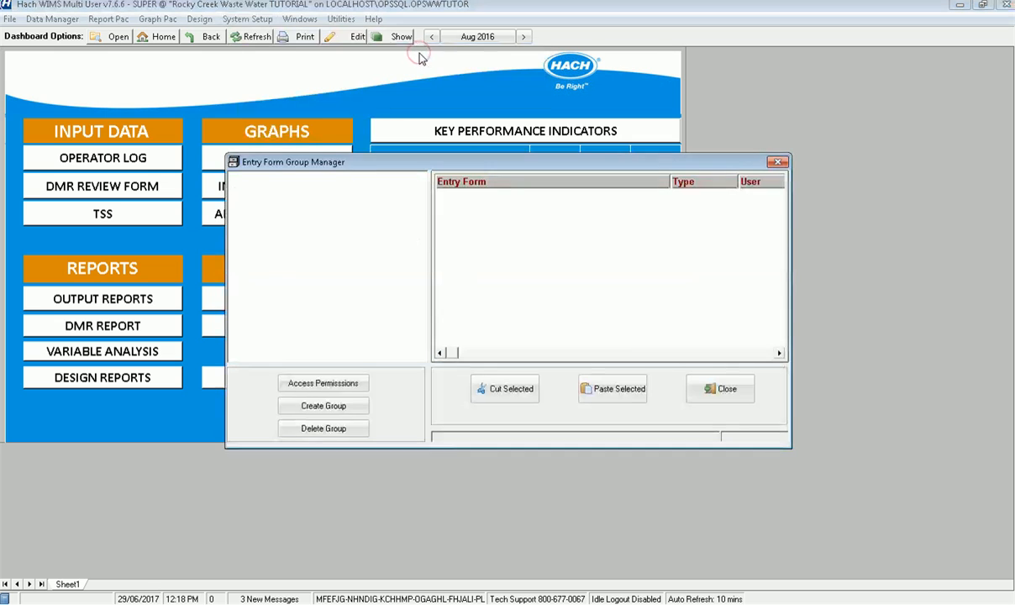
click(238, 176)
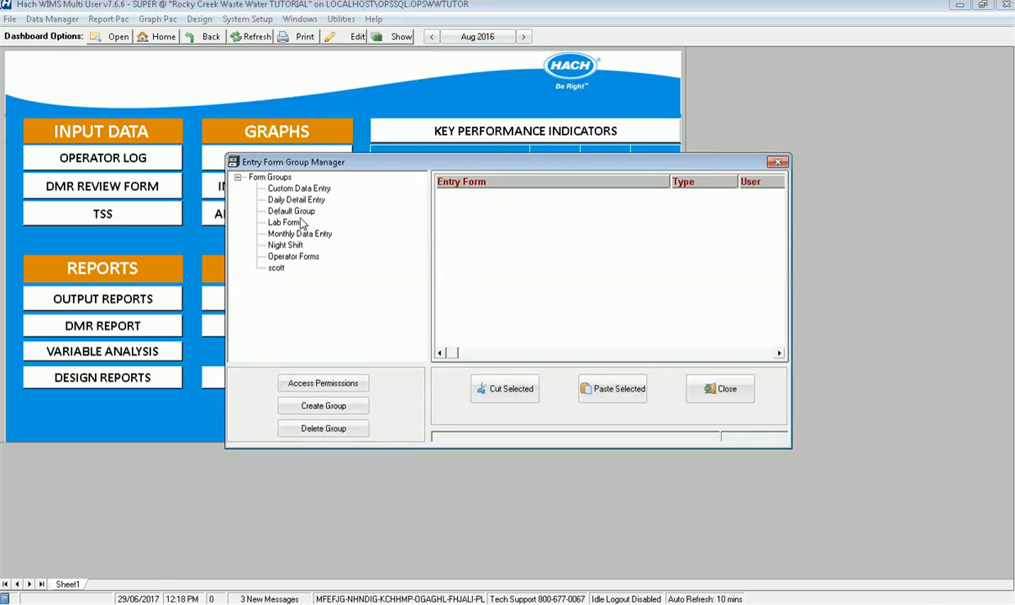
click(286, 222)
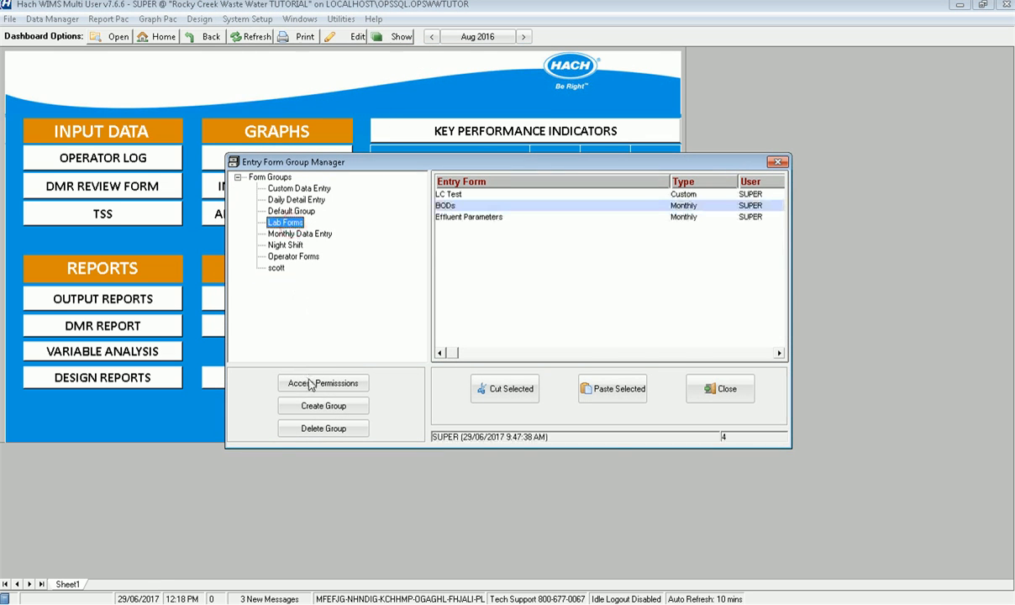
Step: Review Lab Forms access permissions and LAB TECHS membership, then leave without saving
click(323, 383)
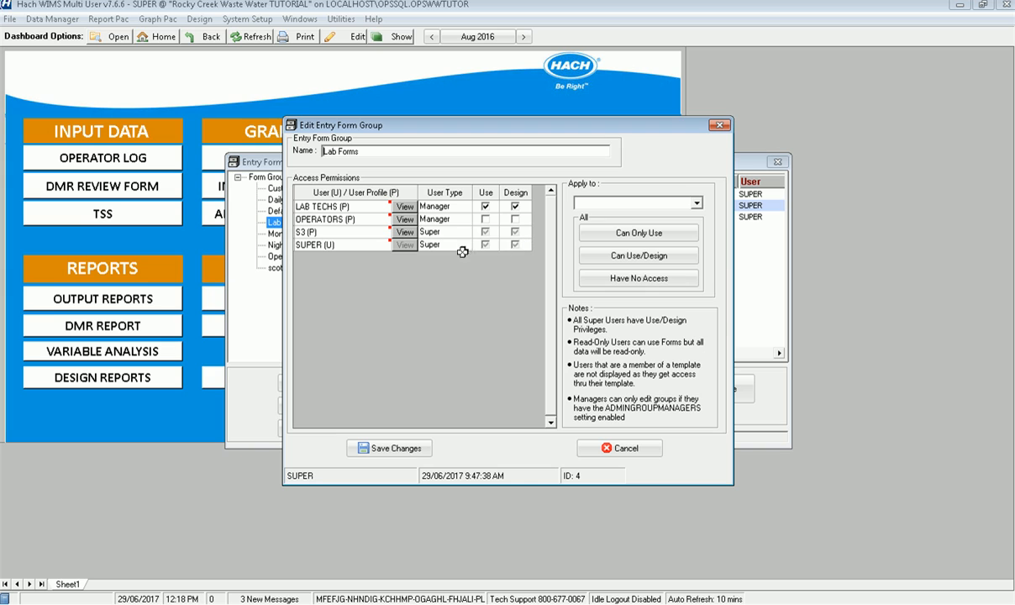
mouse_move(484, 246)
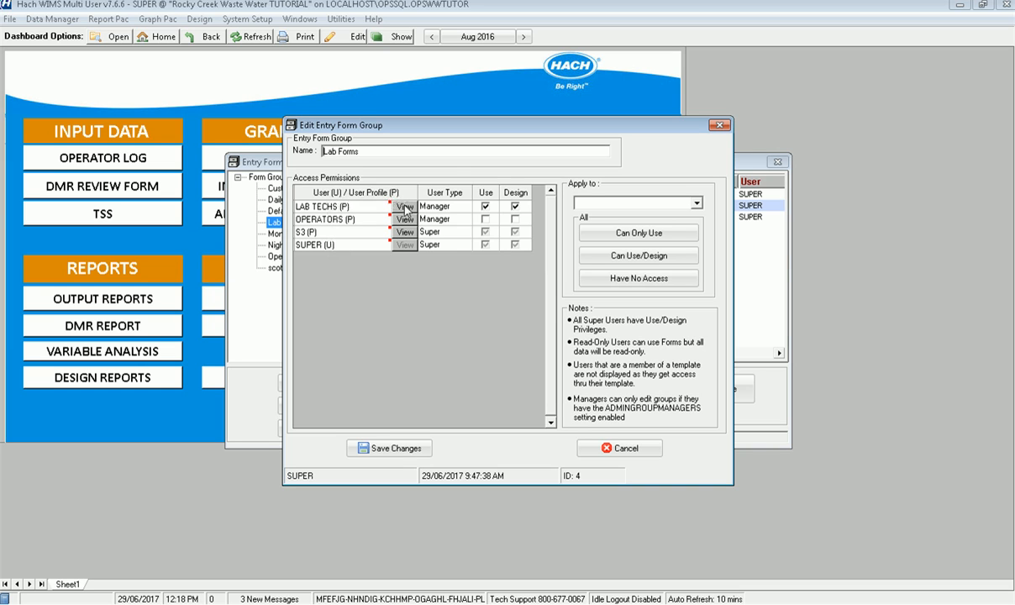
click(403, 207)
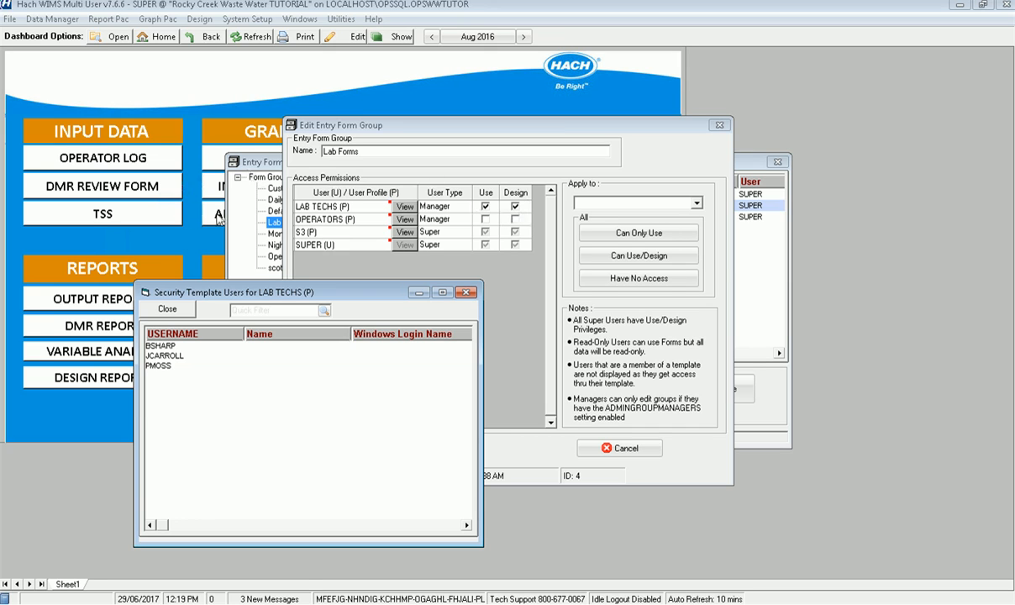
mouse_move(172, 373)
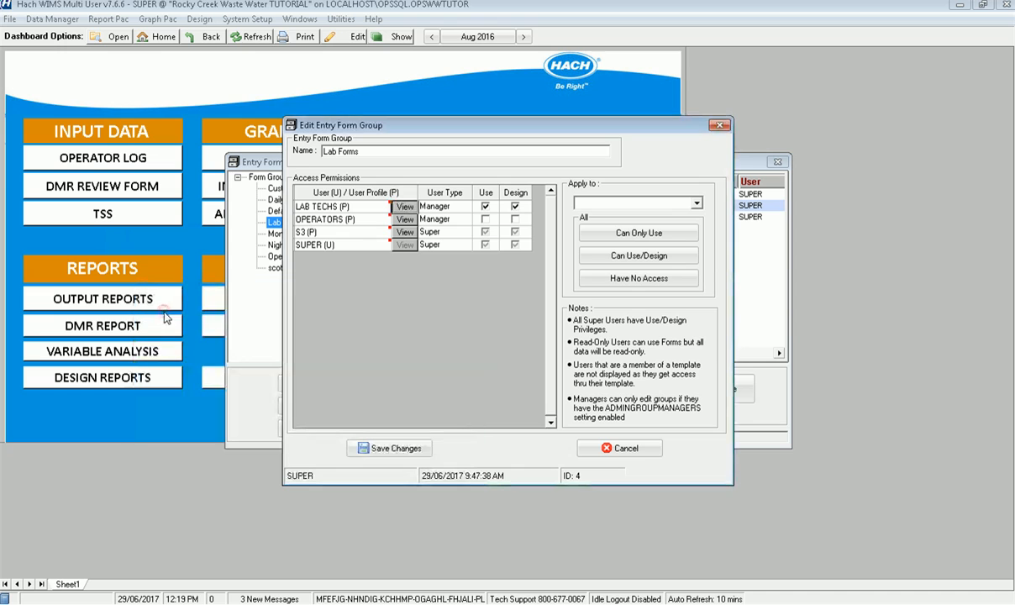
click(618, 446)
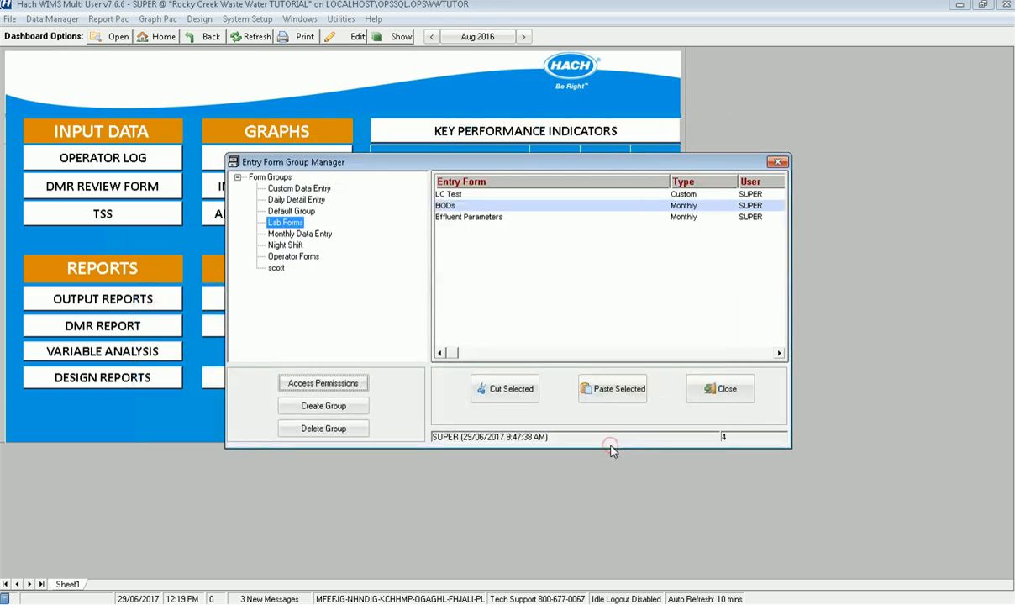